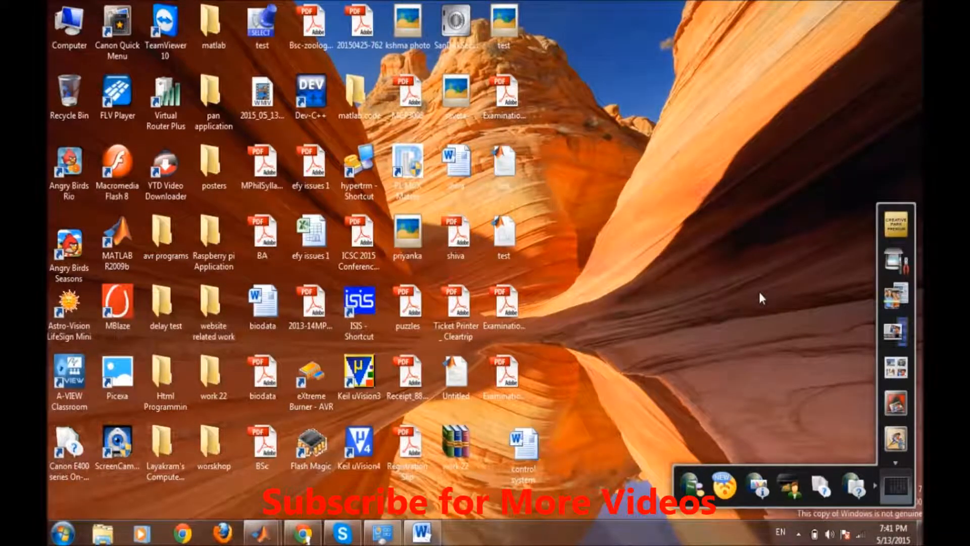
{"action": "mouse_move", "coordinate": [422, 534]}
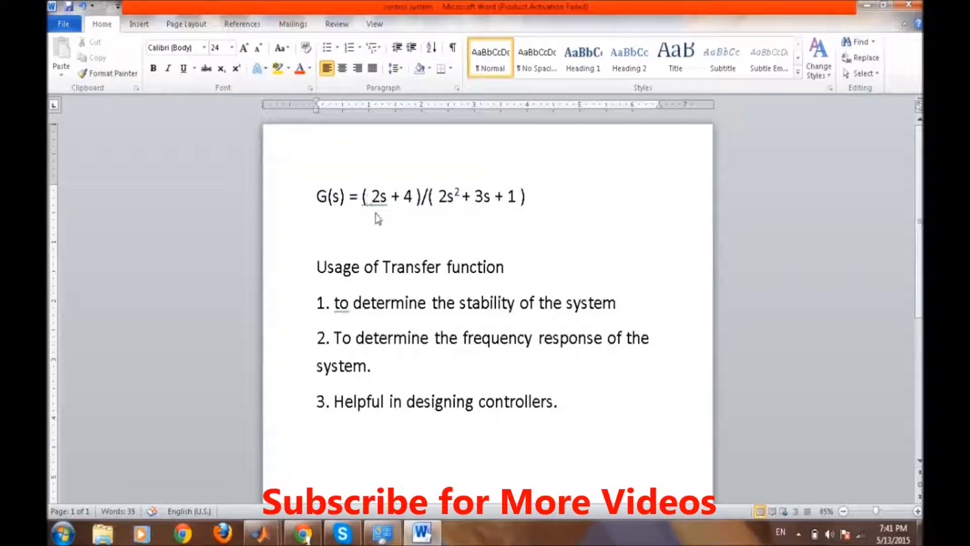
{"action": "left_click", "coordinate": [557, 401]}
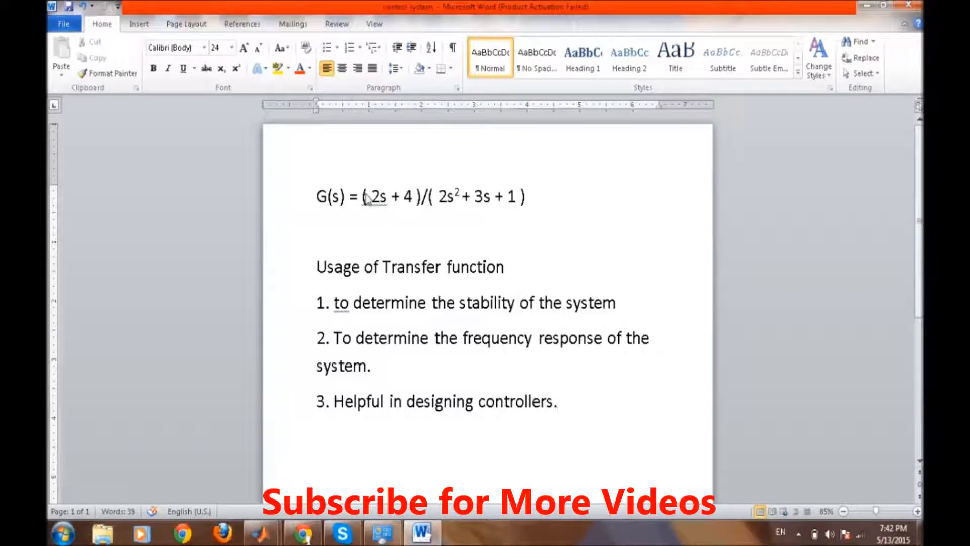
{"action": "mouse_move", "coordinate": [376, 231]}
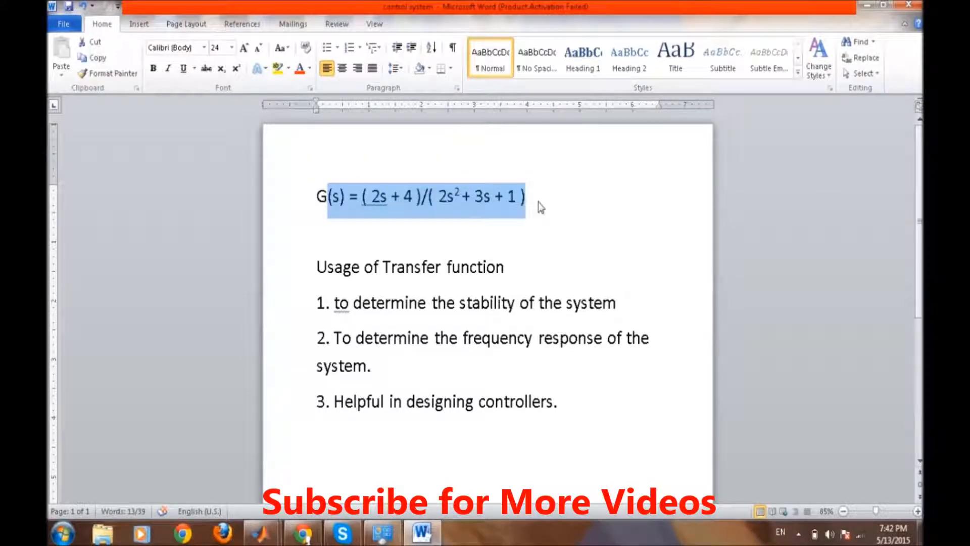
{"action": "left_click", "coordinate": [525, 197]}
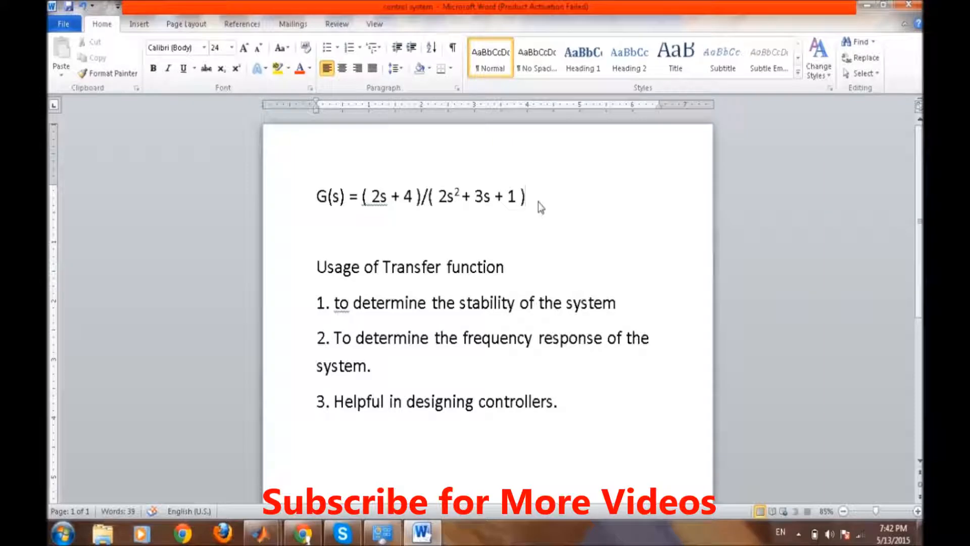
{"action": "left_click", "coordinate": [525, 197]}
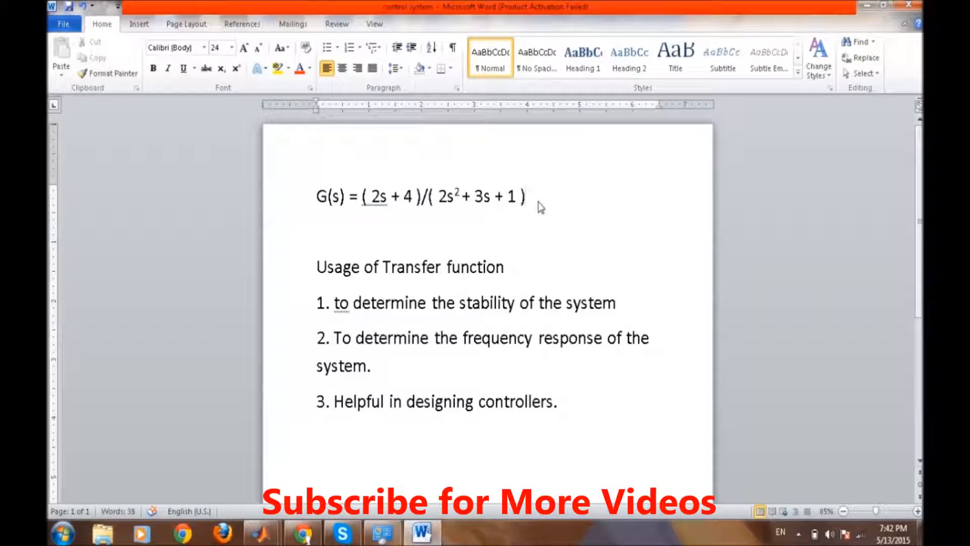
{"action": "left_click", "coordinate": [524, 196]}
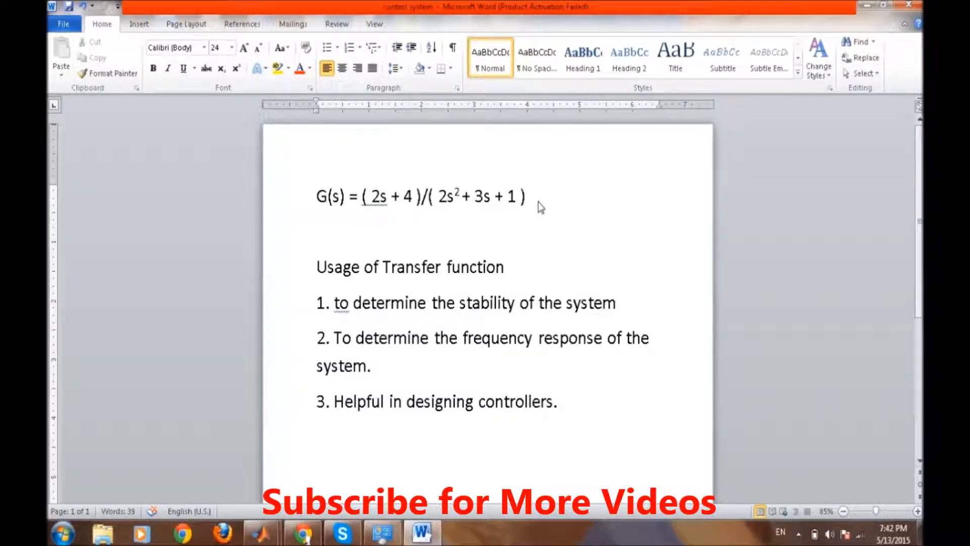
{"action": "left_click", "coordinate": [523, 196]}
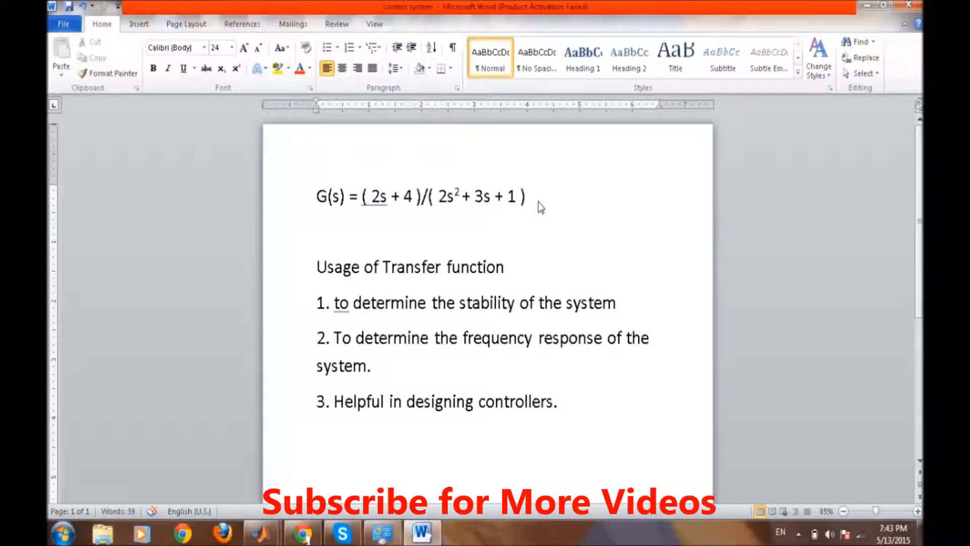
{"action": "left_click", "coordinate": [524, 197]}
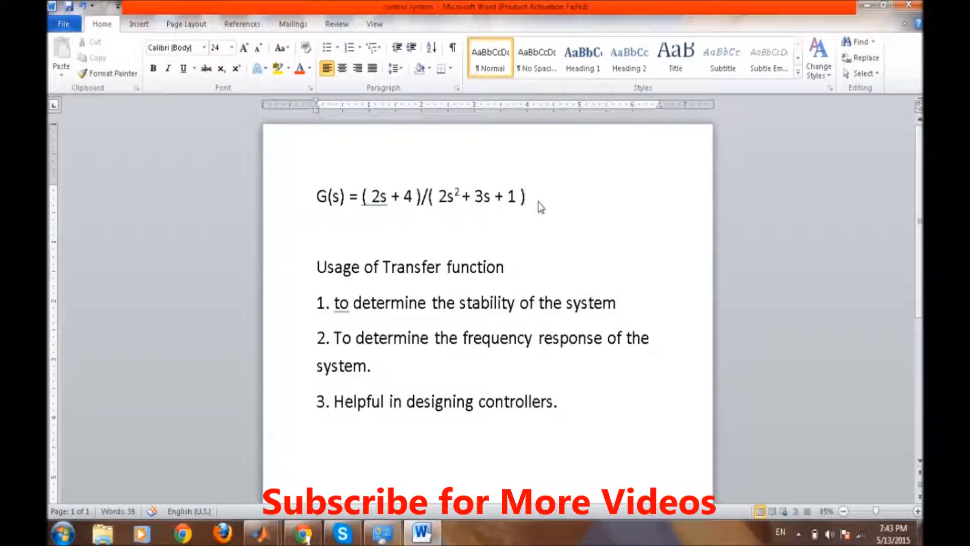
- Check the notes, then enter the first numerator vector n = [2 1] in the Command Window
{"action": "left_click", "coordinate": [524, 196]}
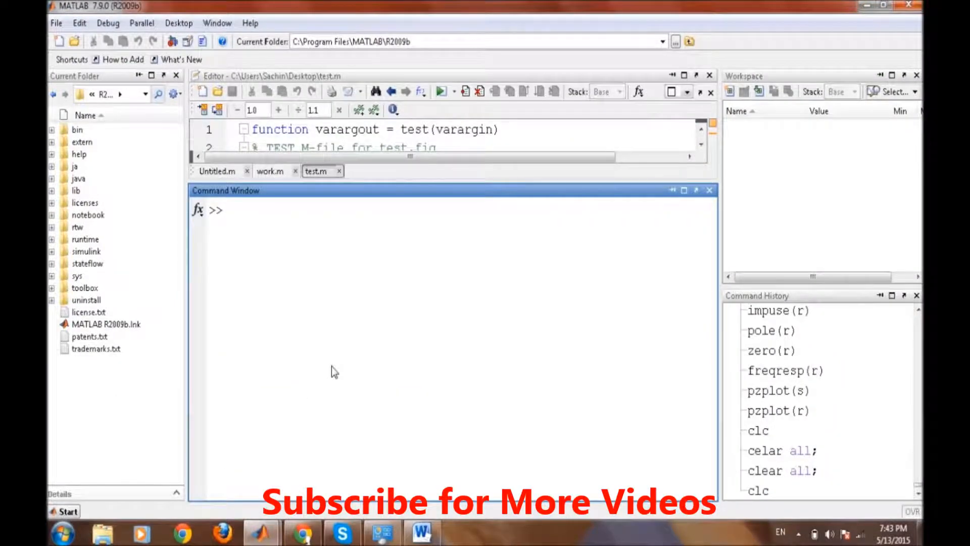
{"action": "left_click", "coordinate": [334, 370]}
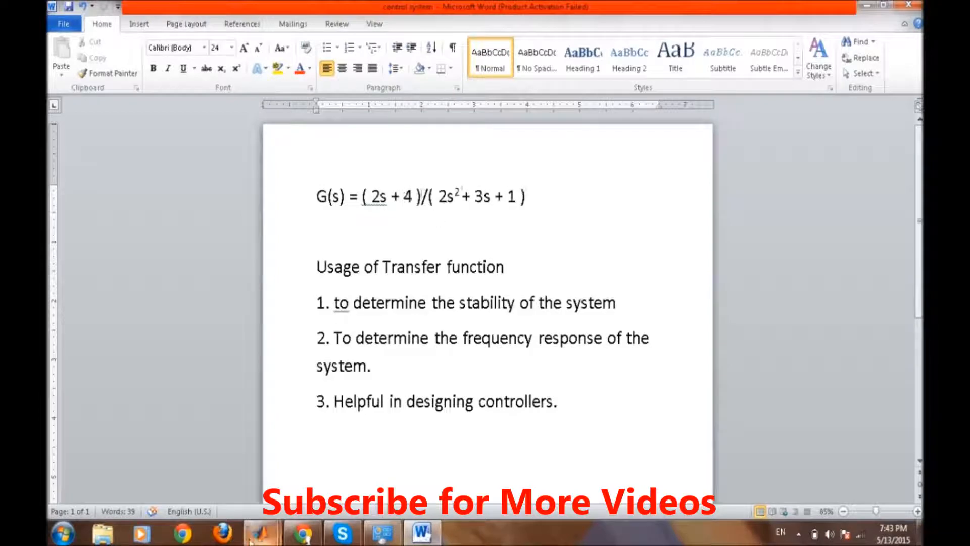
{"action": "left_click", "coordinate": [261, 532]}
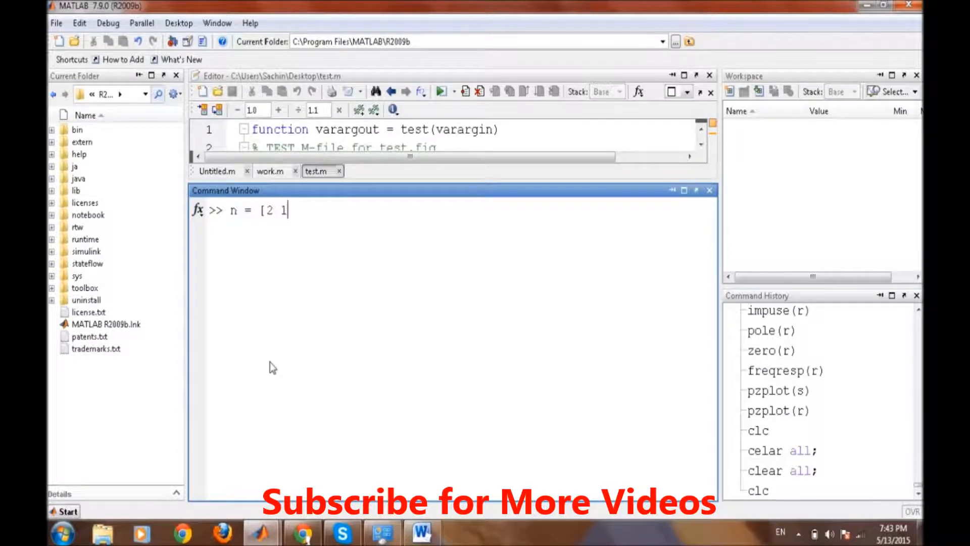
{"action": "type", "text": "]"}
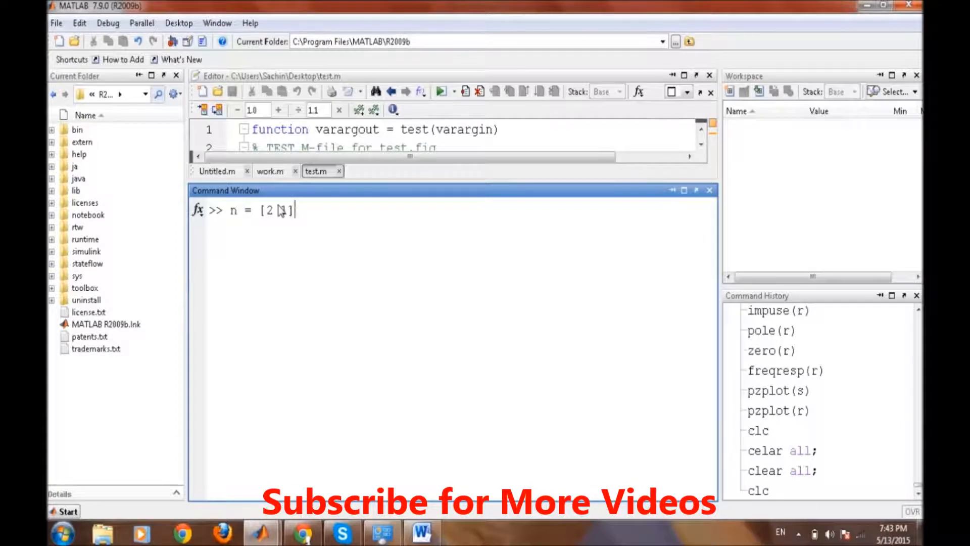
{"action": "type", "text": ";"}
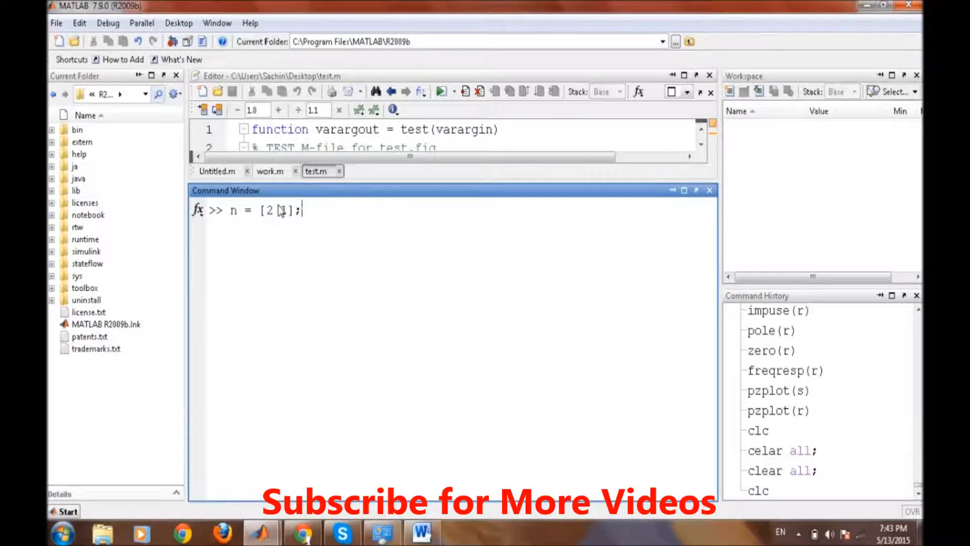
{"action": "key", "text": "Return"}
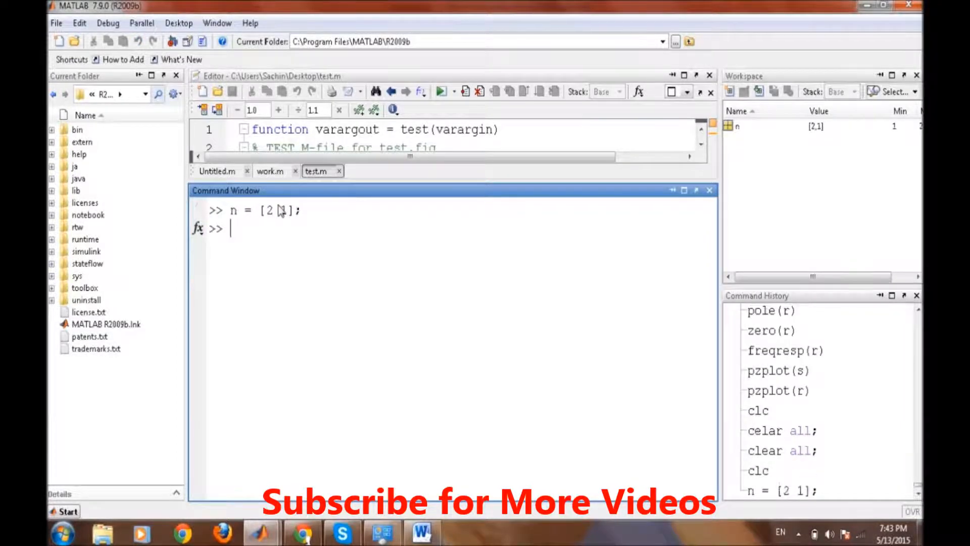
- Define the denominator coefficients d = [2 3 1]
{"action": "type", "text": "d = ["}
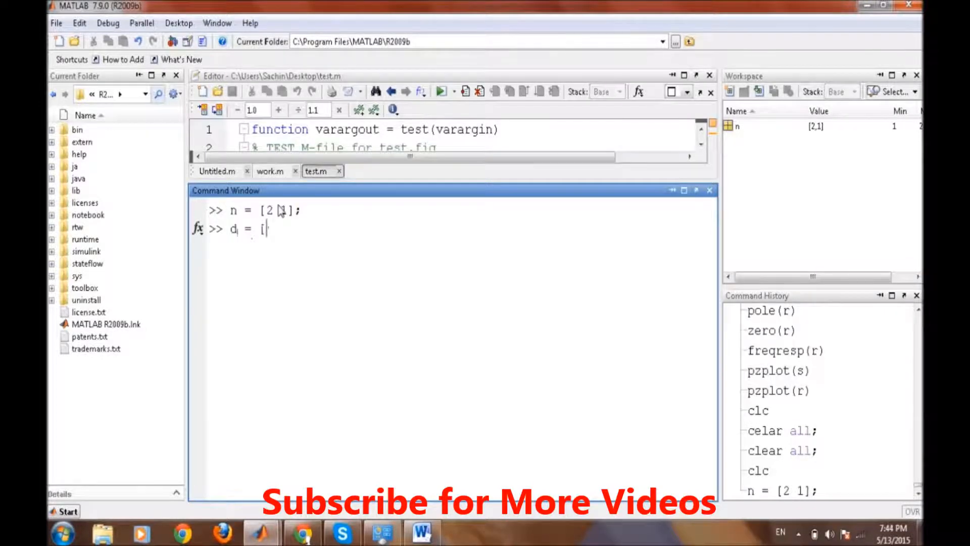
{"action": "type", "text": "2"}
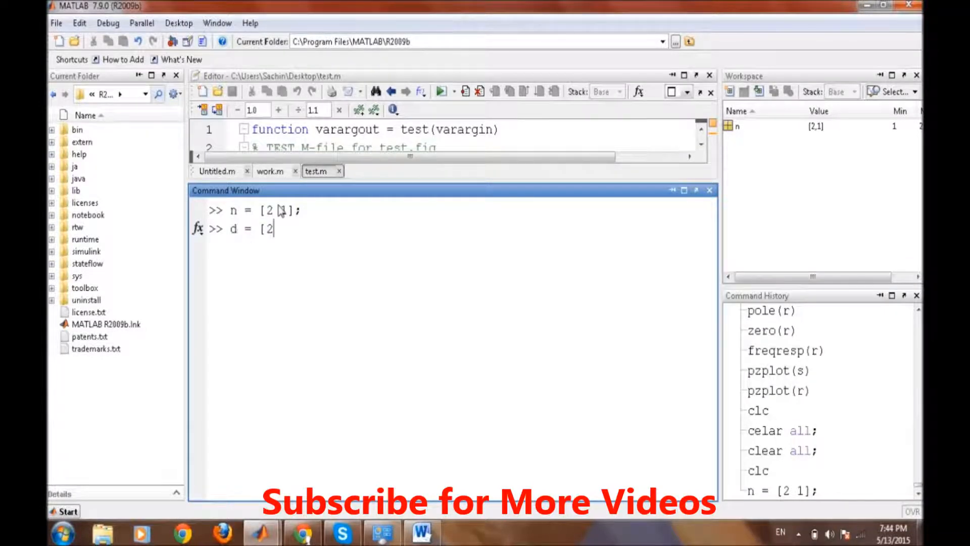
{"action": "type", "text": "3 1"}
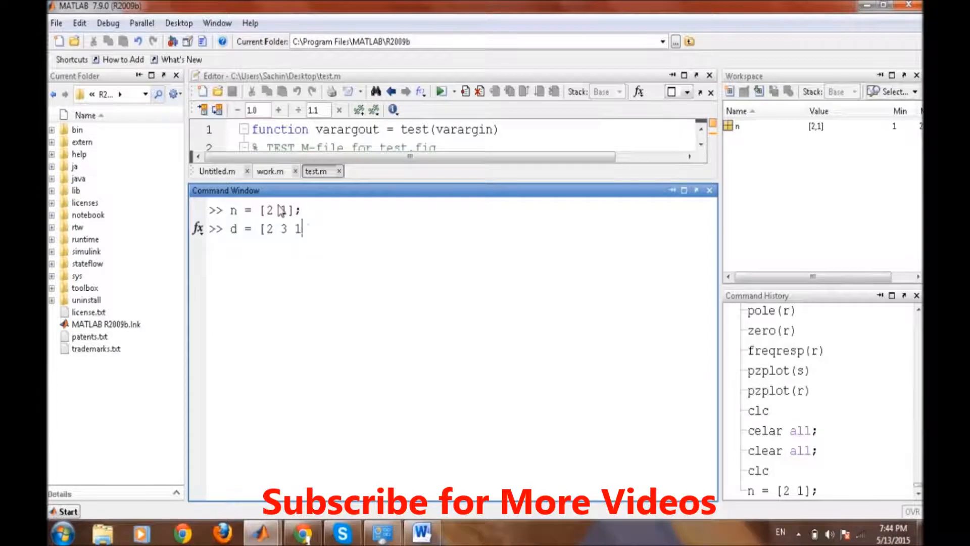
{"action": "key", "text": "Return"}
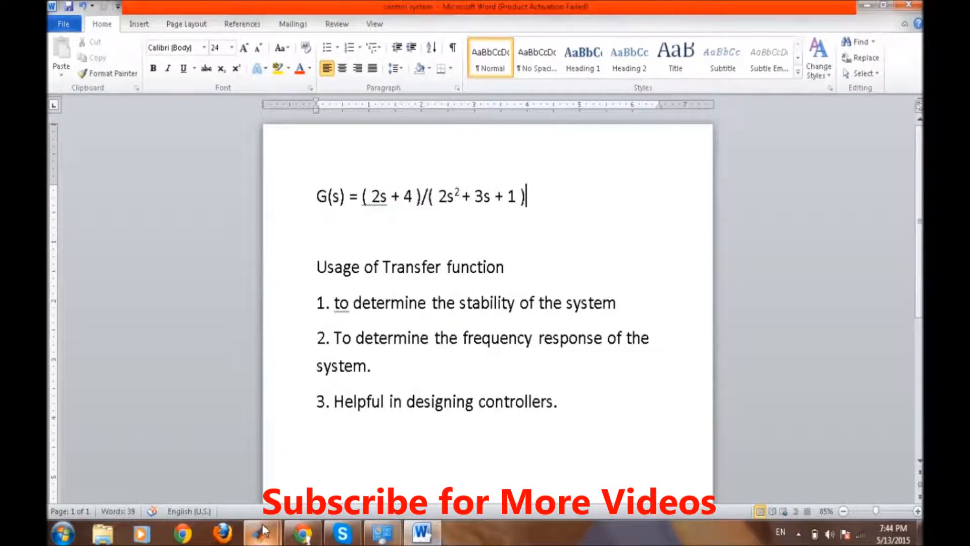
- Correct the numerator coefficients to n = [2 4]
{"action": "left_click", "coordinate": [261, 533]}
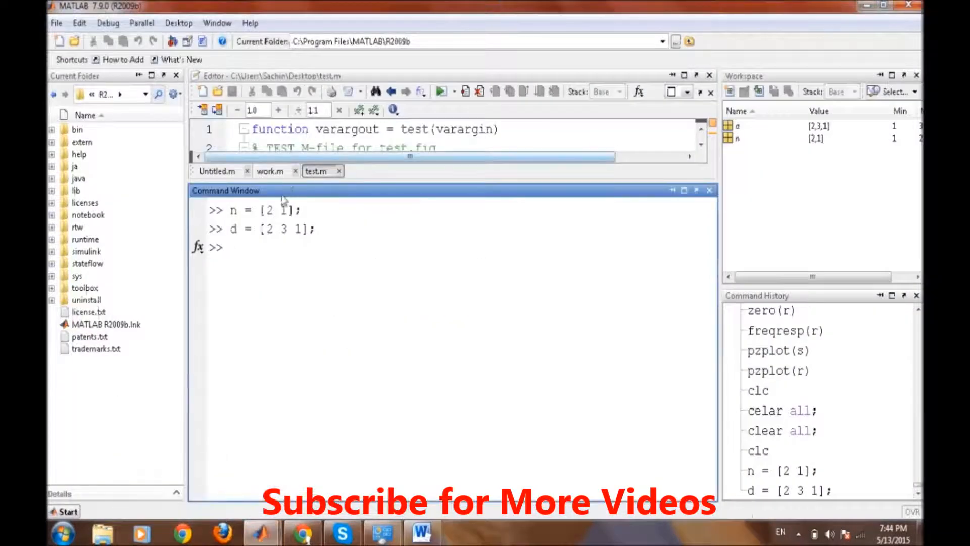
{"action": "type", "text": "n = [2 1];"}
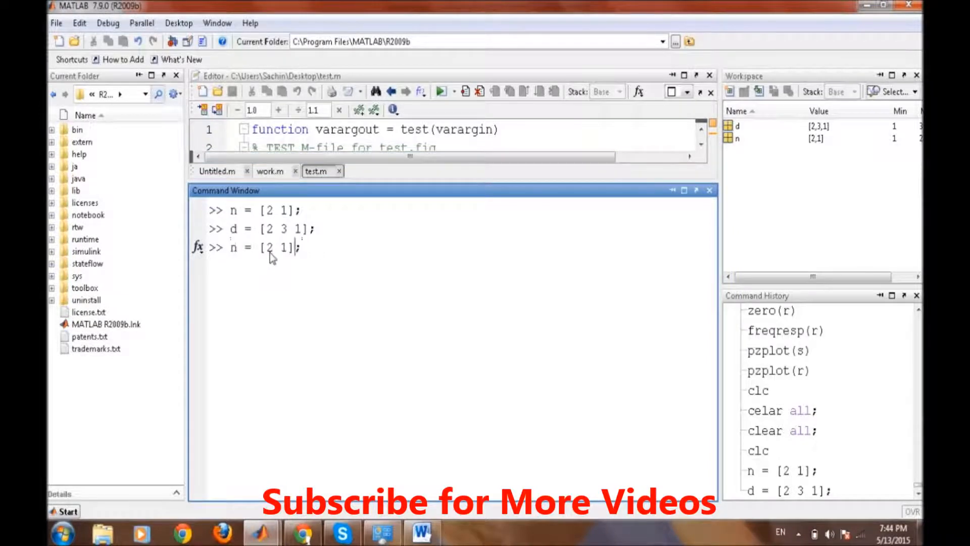
{"action": "type", "text": "4"}
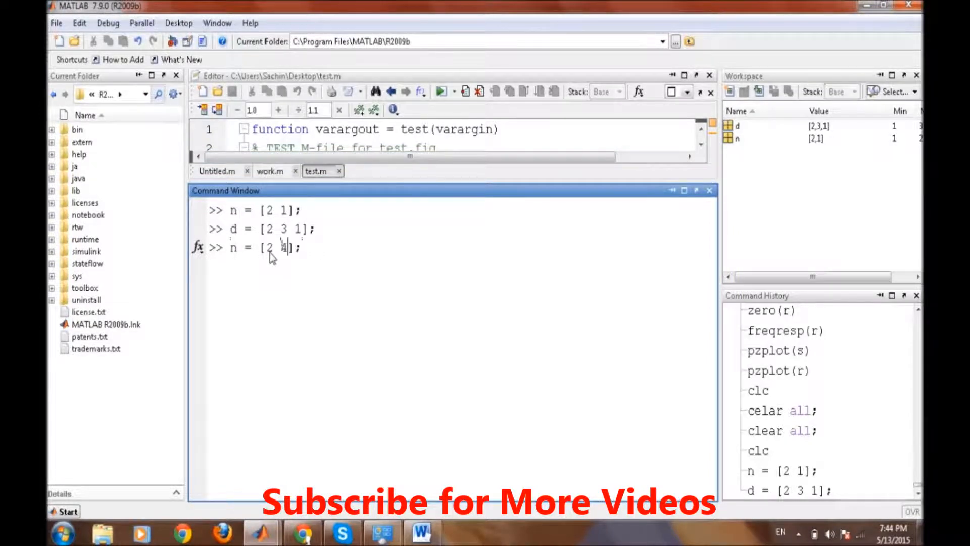
{"action": "key", "text": "Return"}
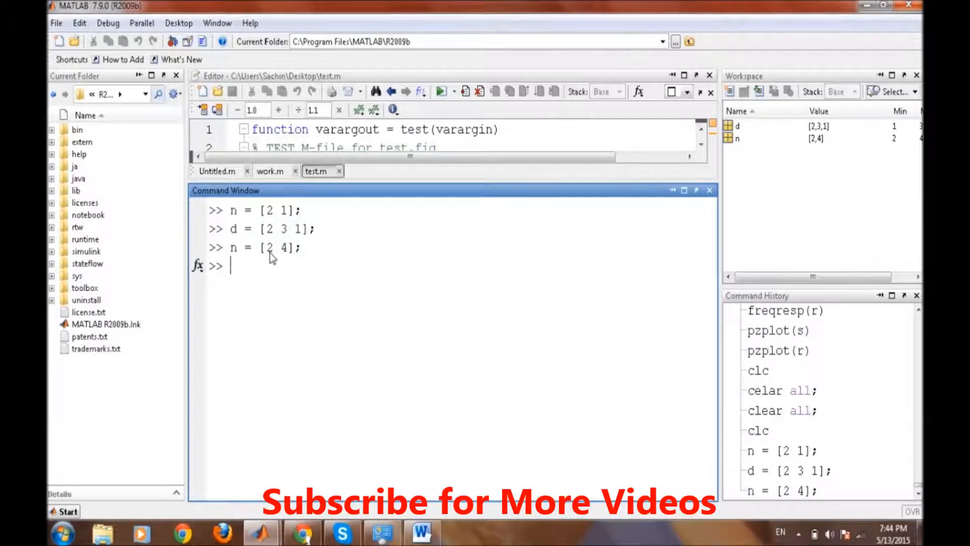
- Create r = tf(n, d), printing (2s+4)/(2s^2+3s+1) in the Command Window
{"action": "type", "text": "r"}
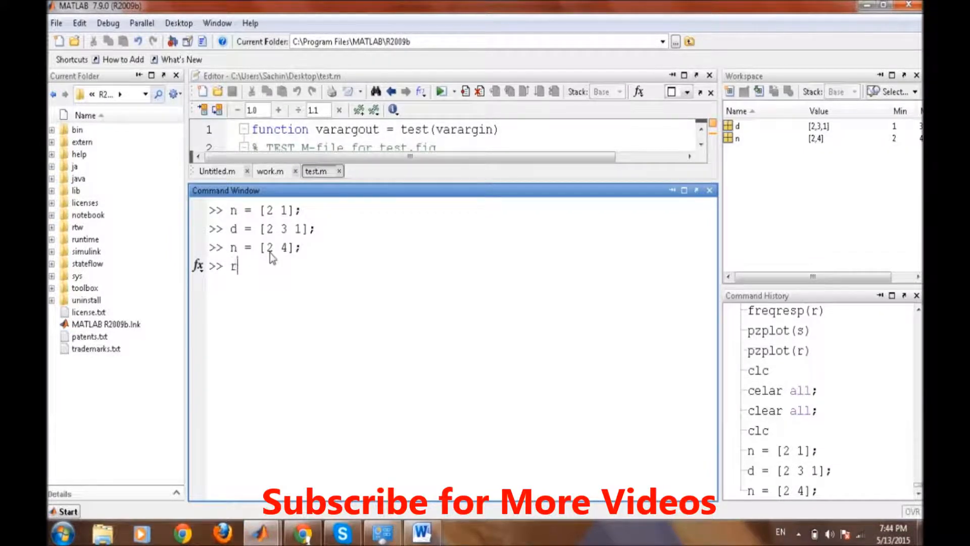
{"action": "type", "text": "= t"}
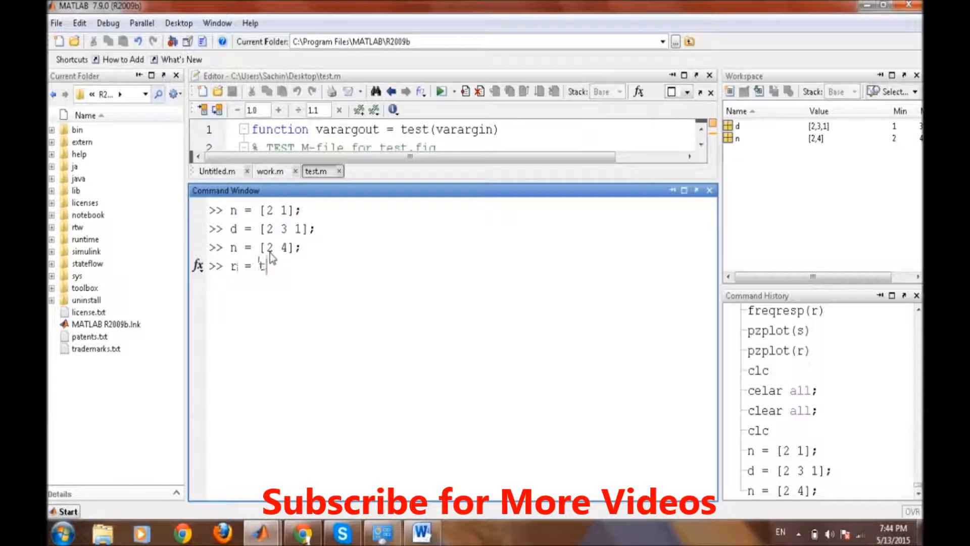
{"action": "type", "text": "f"}
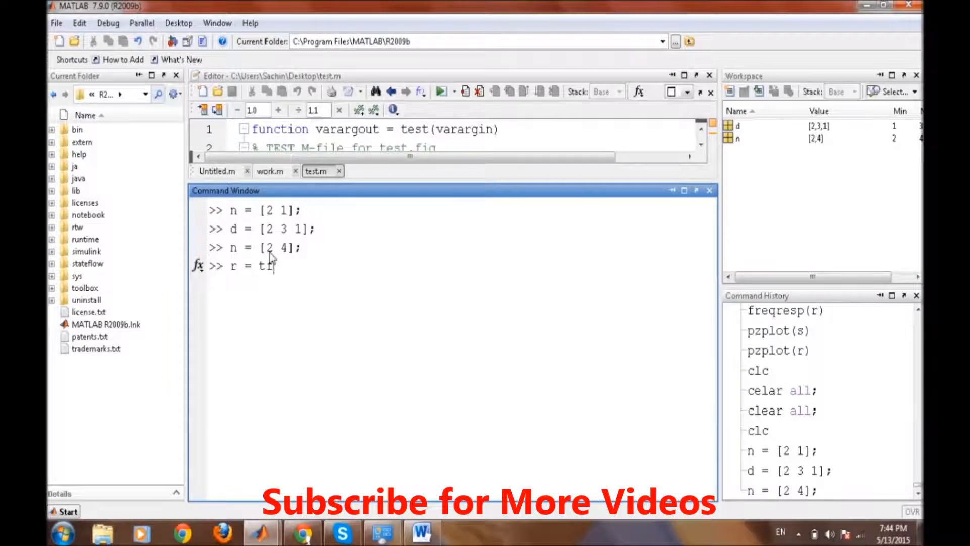
{"action": "type", "text": "f(n,"}
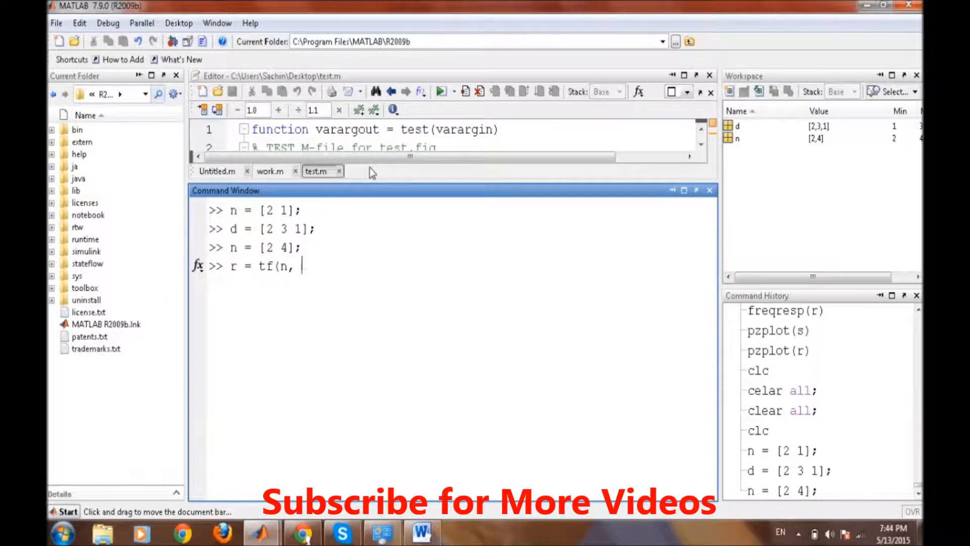
{"action": "type", "text": "d);"}
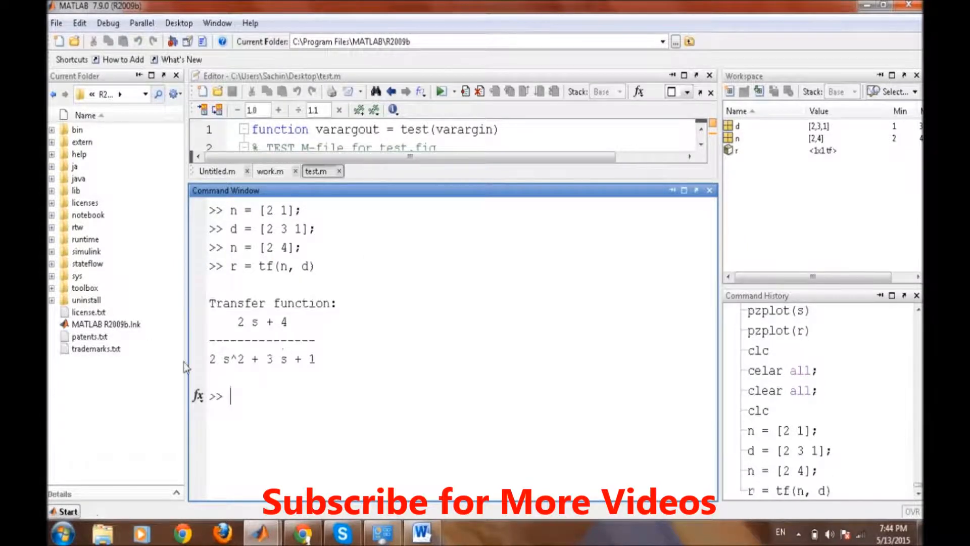
{"action": "left_click", "coordinate": [422, 533]}
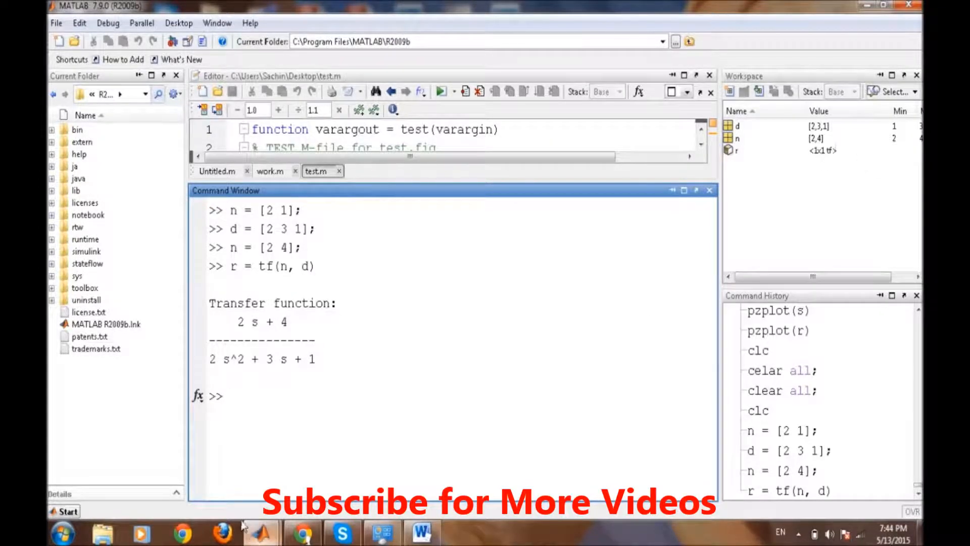
- Clear the output with clc and run pzplot(r) to show the pole-zero map
{"action": "type", "text": "clc"}
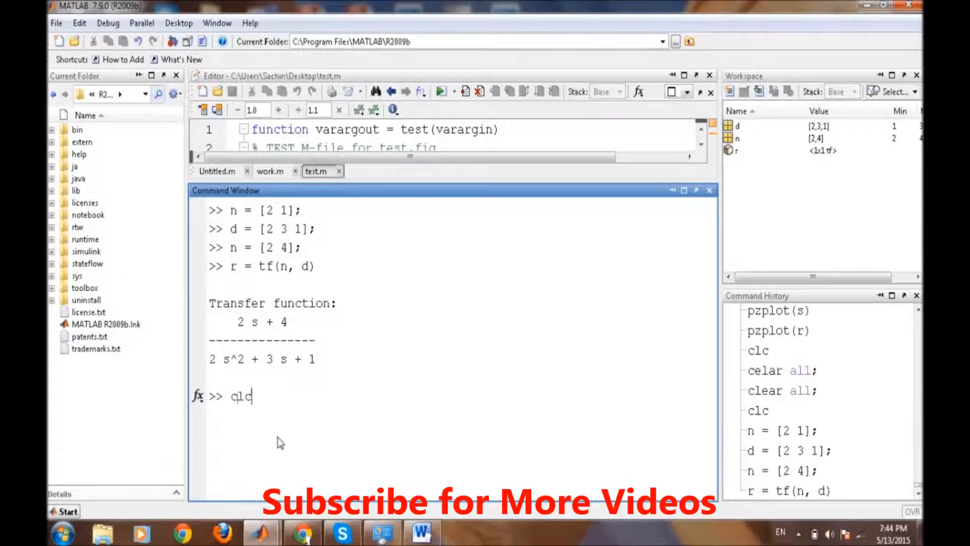
{"action": "key", "text": "Return"}
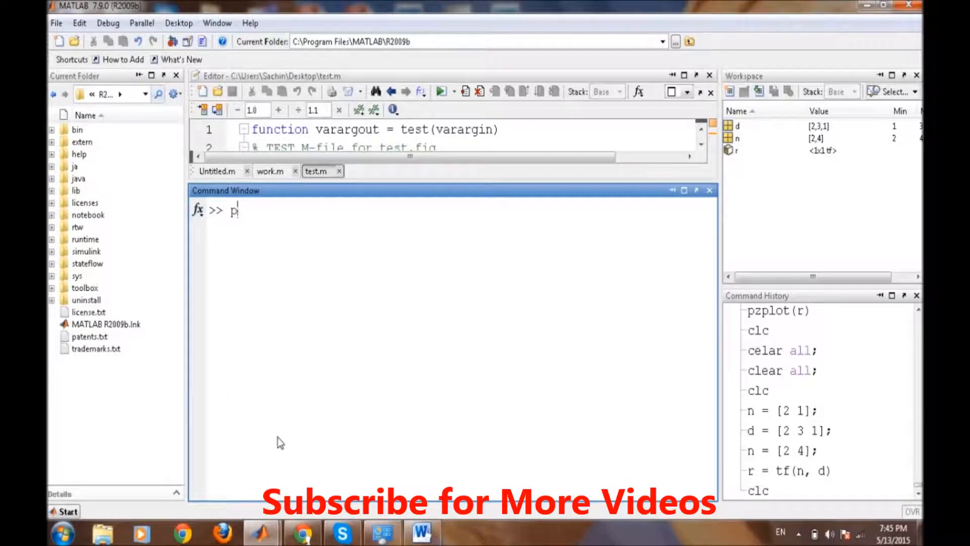
{"action": "type", "text": "z"}
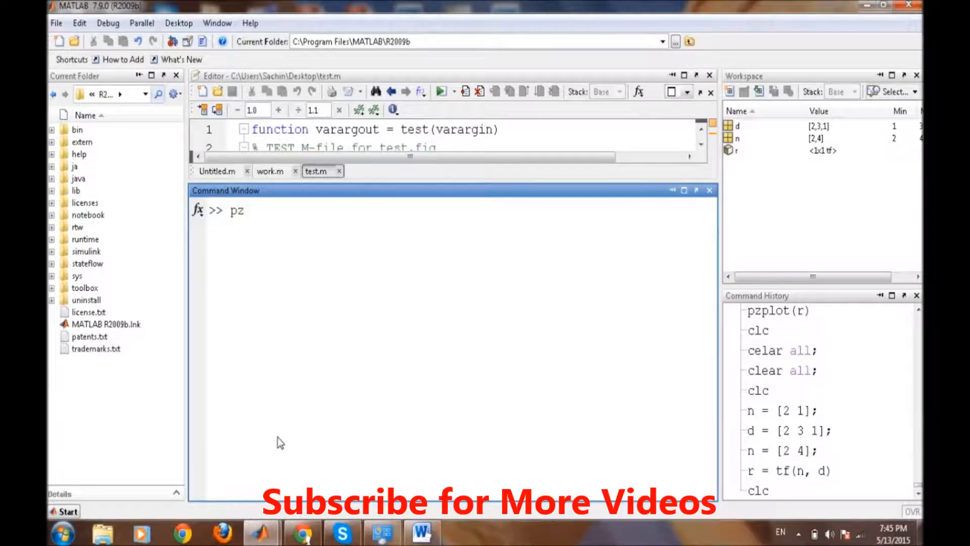
{"action": "type", "text": "p"}
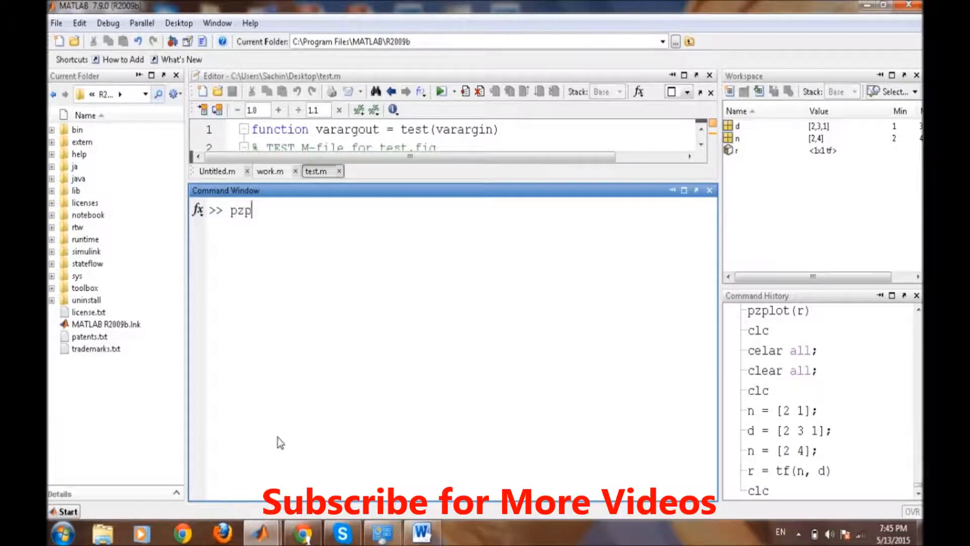
{"action": "type", "text": "lot(r"}
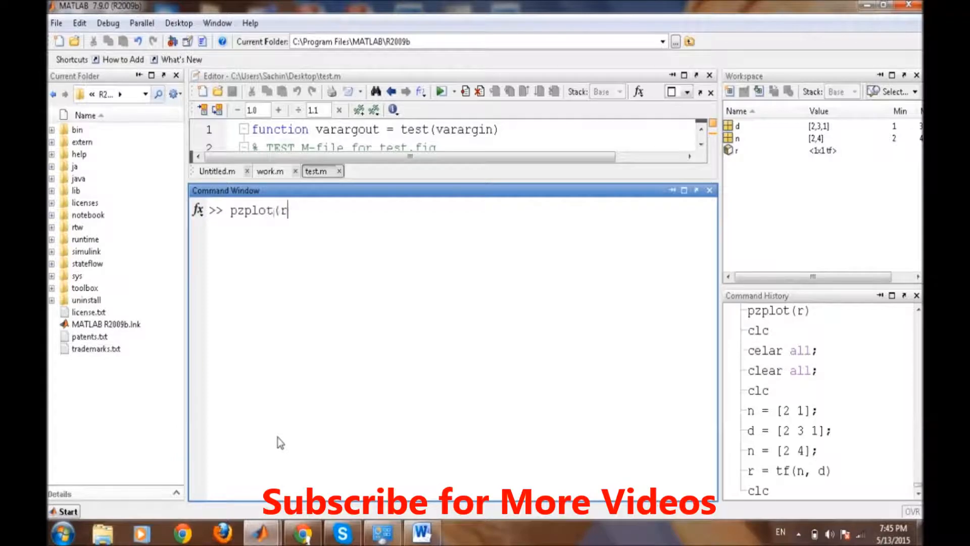
{"action": "key", "text": "Return"}
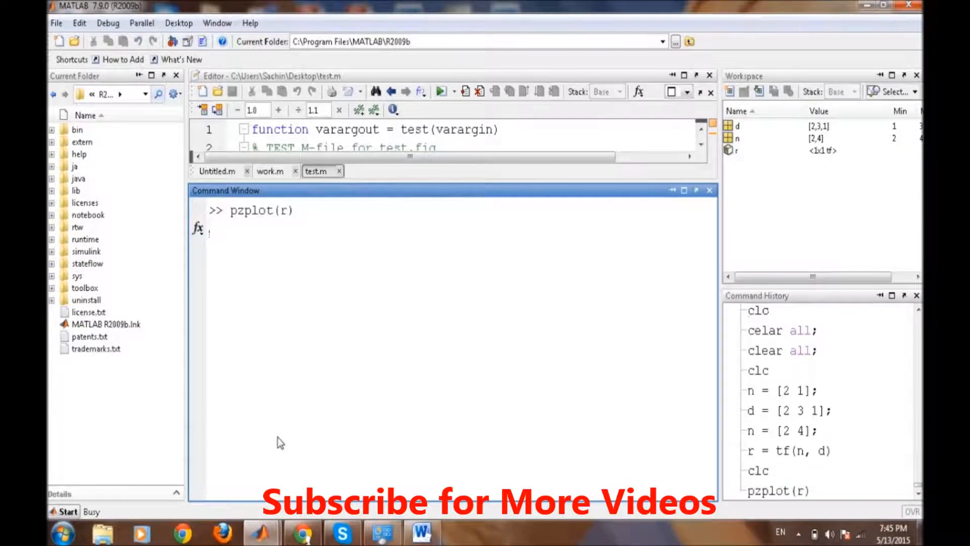
{"action": "key", "text": "Return"}
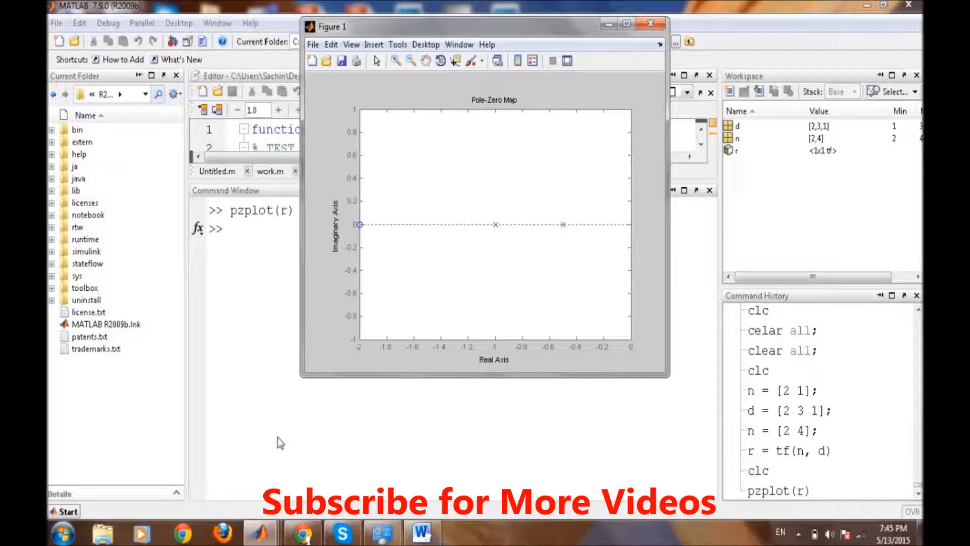
{"action": "mouse_move", "coordinate": [648, 88]}
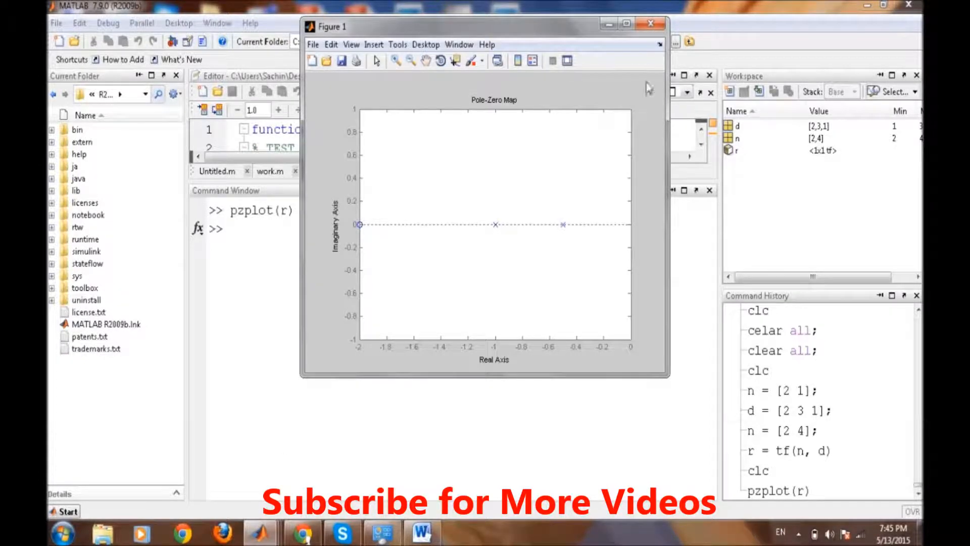
{"action": "mouse_move", "coordinate": [626, 341]}
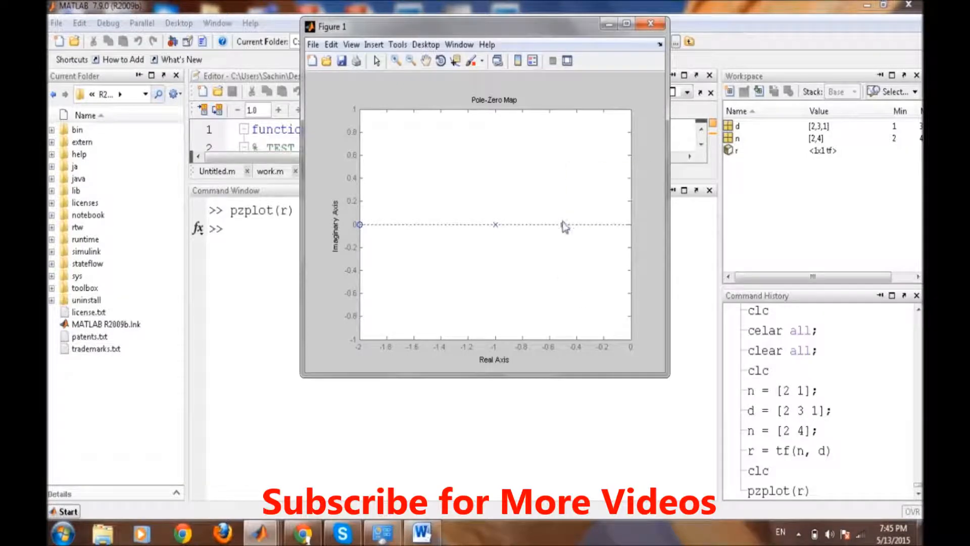
{"action": "mouse_move", "coordinate": [515, 214]}
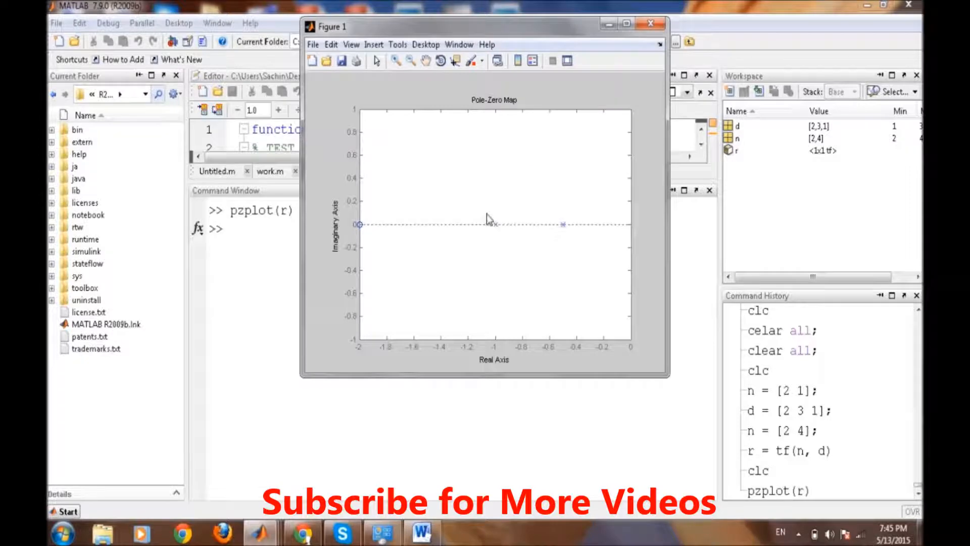
{"action": "mouse_move", "coordinate": [492, 236]}
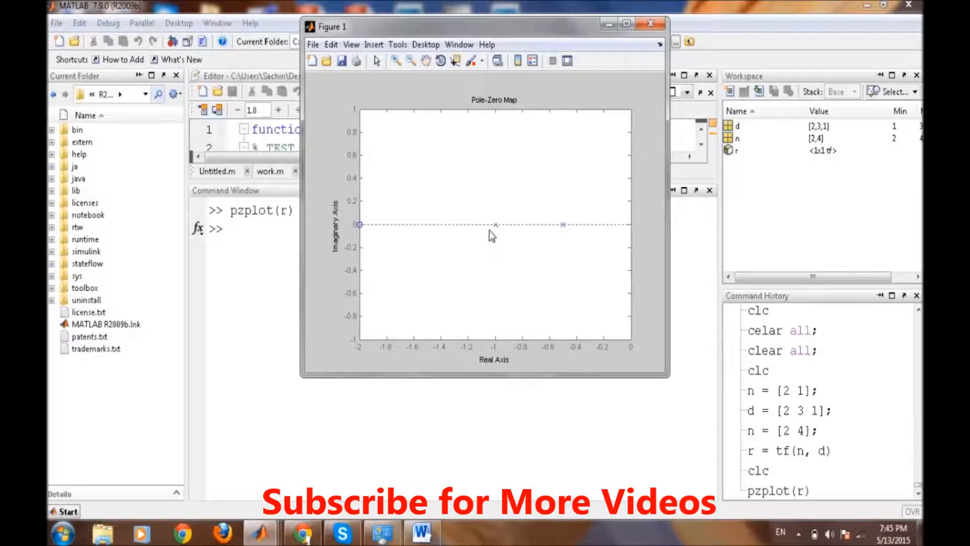
{"action": "mouse_move", "coordinate": [355, 201]}
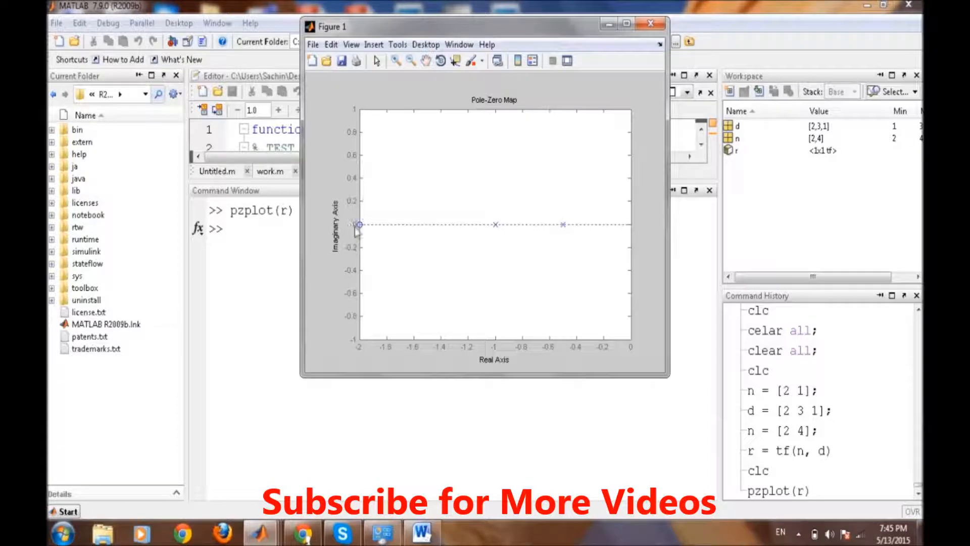
{"action": "mouse_move", "coordinate": [624, 356]}
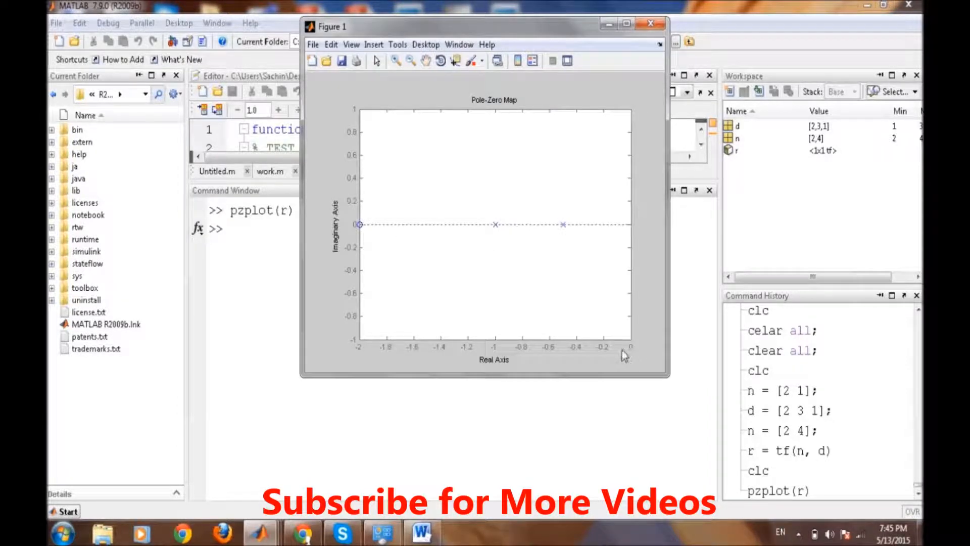
{"action": "mouse_move", "coordinate": [548, 225]}
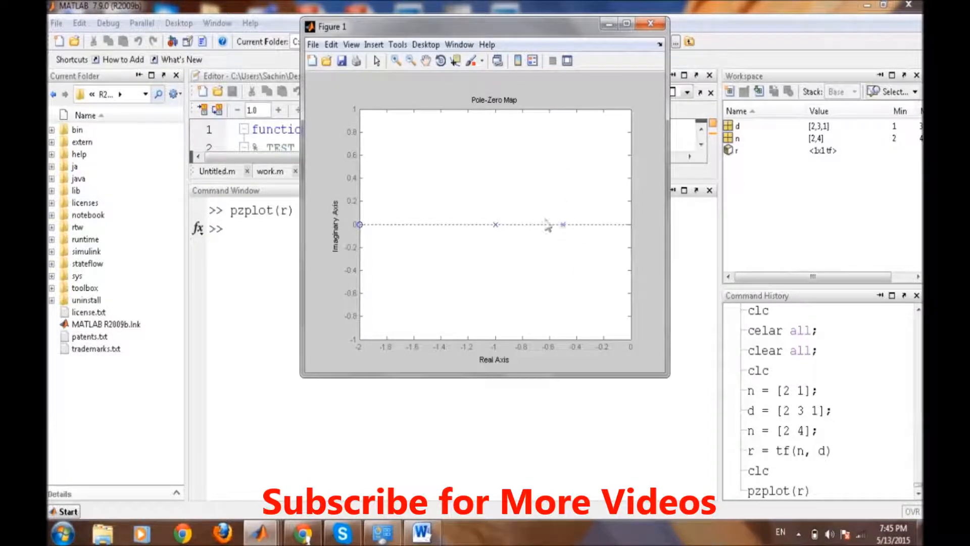
{"action": "mouse_move", "coordinate": [644, 349]}
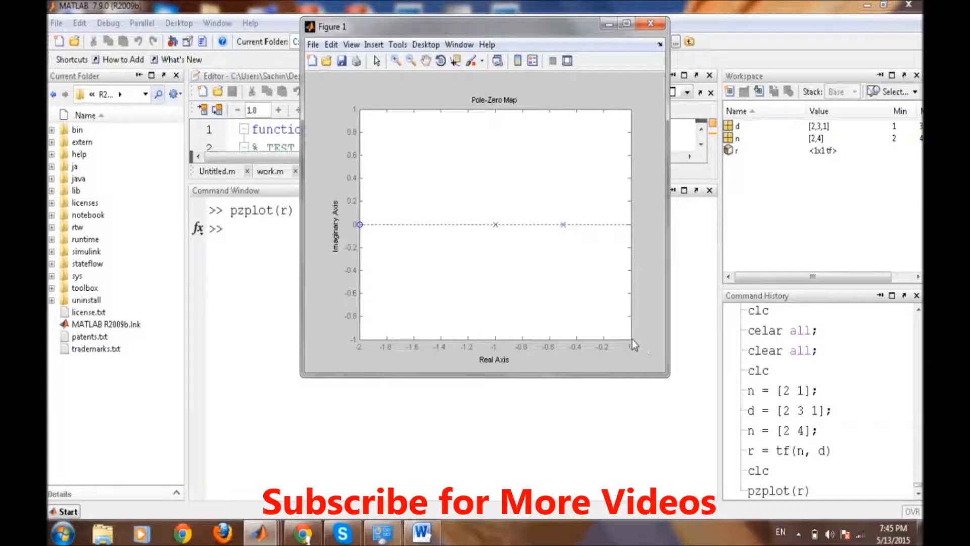
{"action": "mouse_move", "coordinate": [615, 320]}
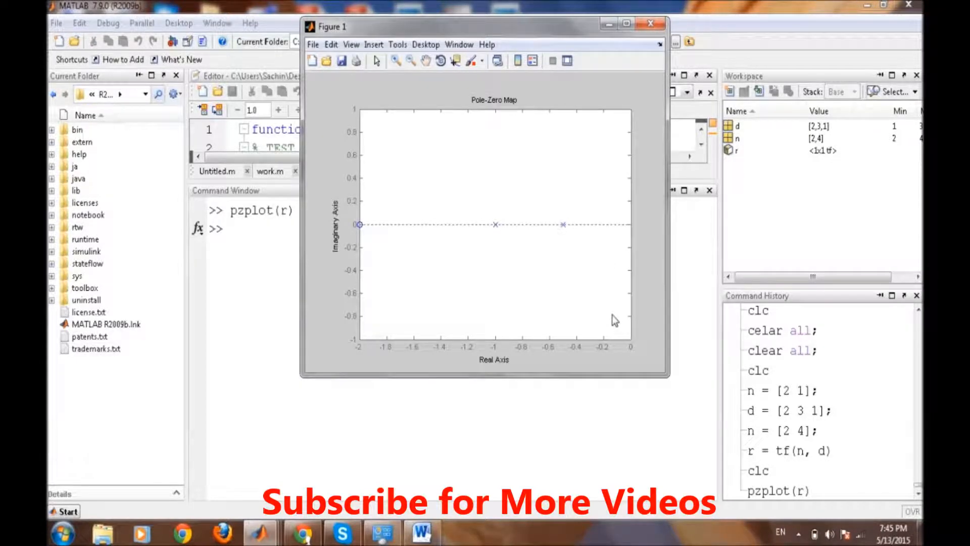
{"action": "mouse_move", "coordinate": [569, 294]}
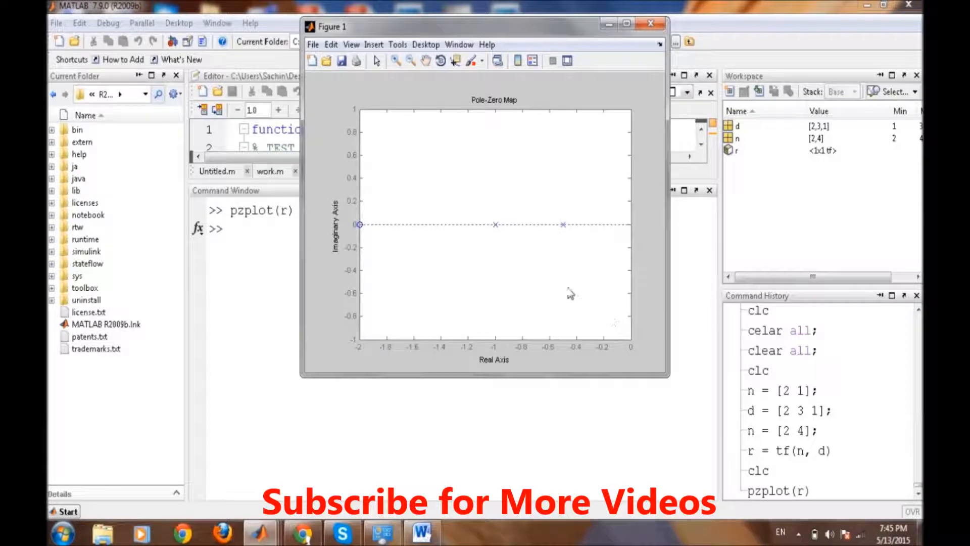
{"action": "mouse_move", "coordinate": [554, 294]}
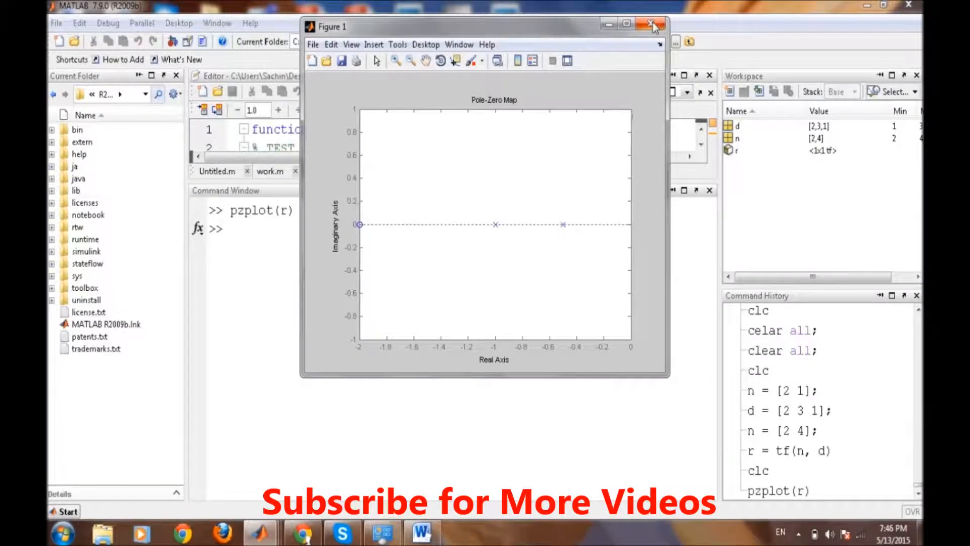
{"action": "left_click", "coordinate": [654, 23]}
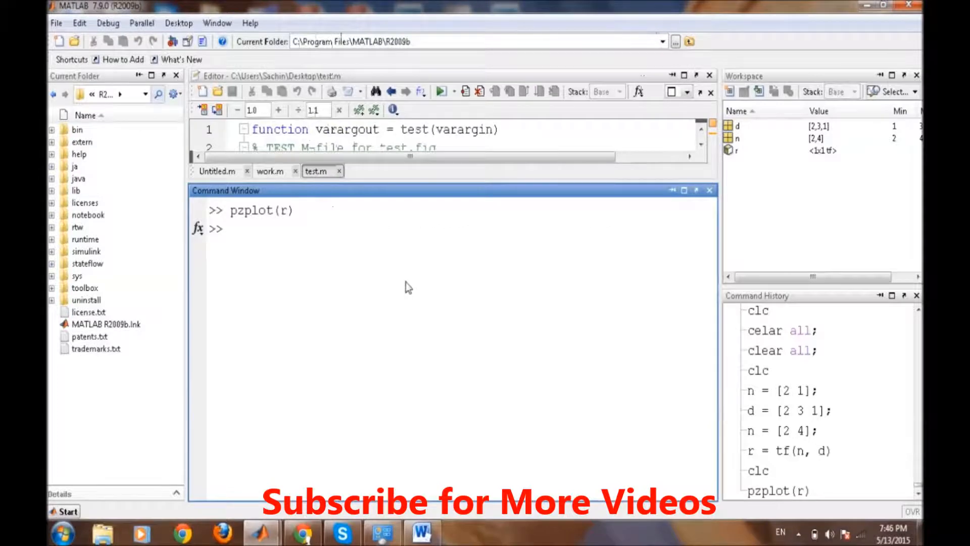
{"action": "key", "text": "Return"}
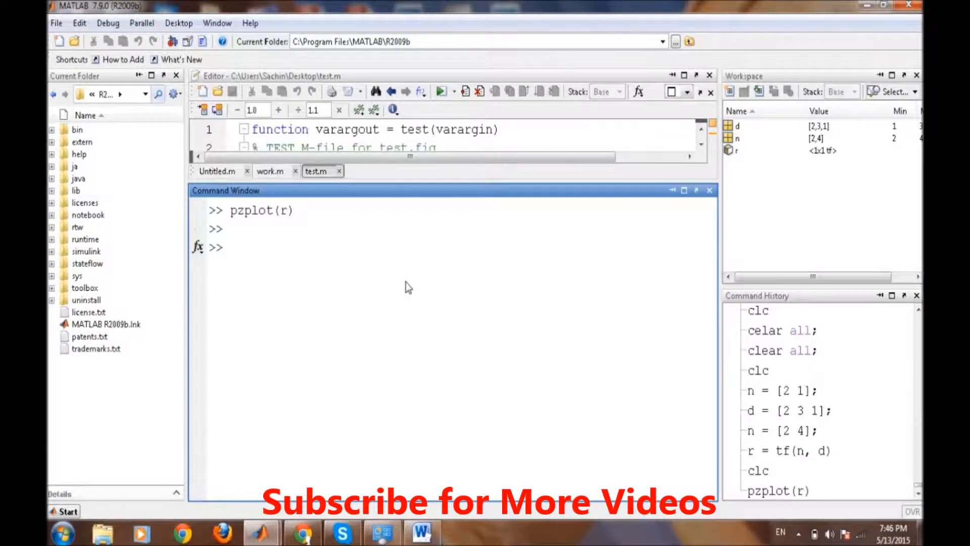
{"action": "type", "text": "bode"}
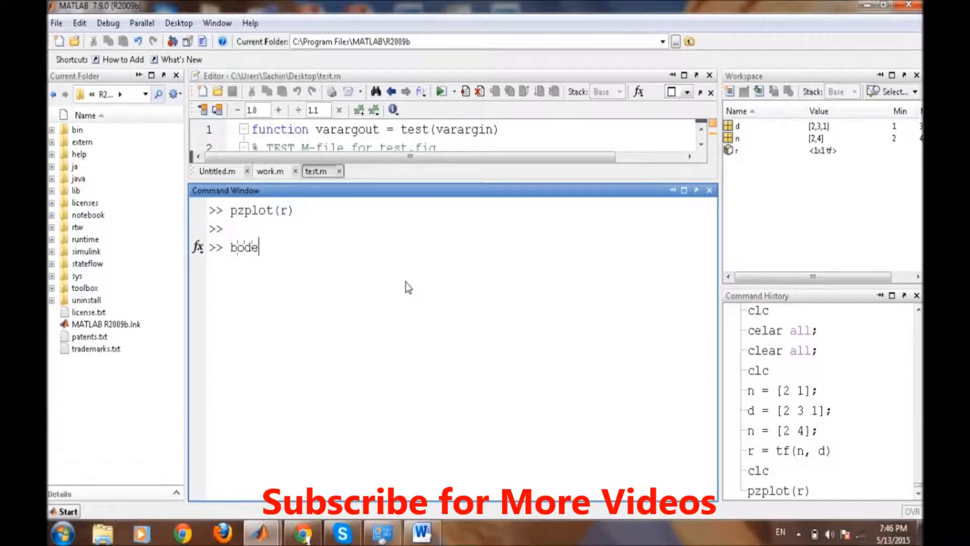
{"action": "type", "text": "(r)"}
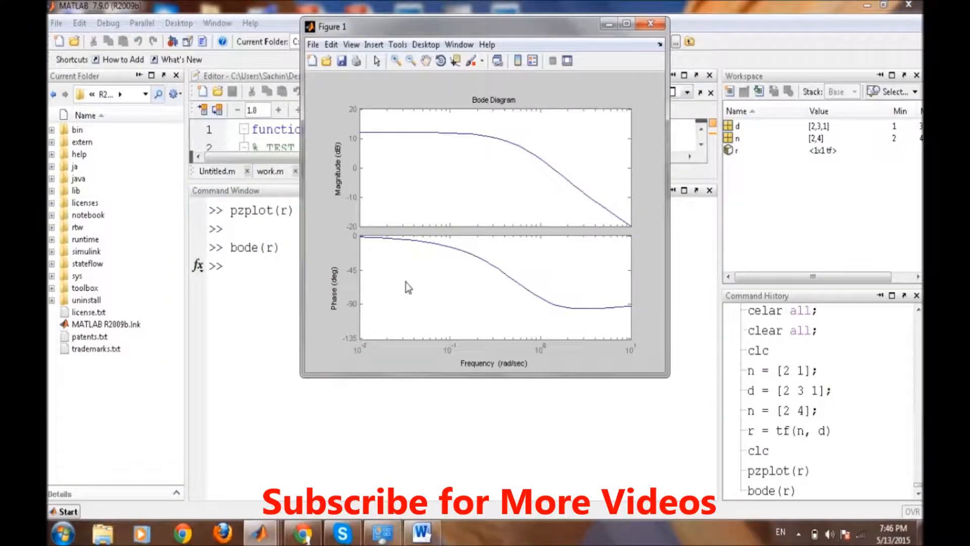
{"action": "mouse_move", "coordinate": [463, 345]}
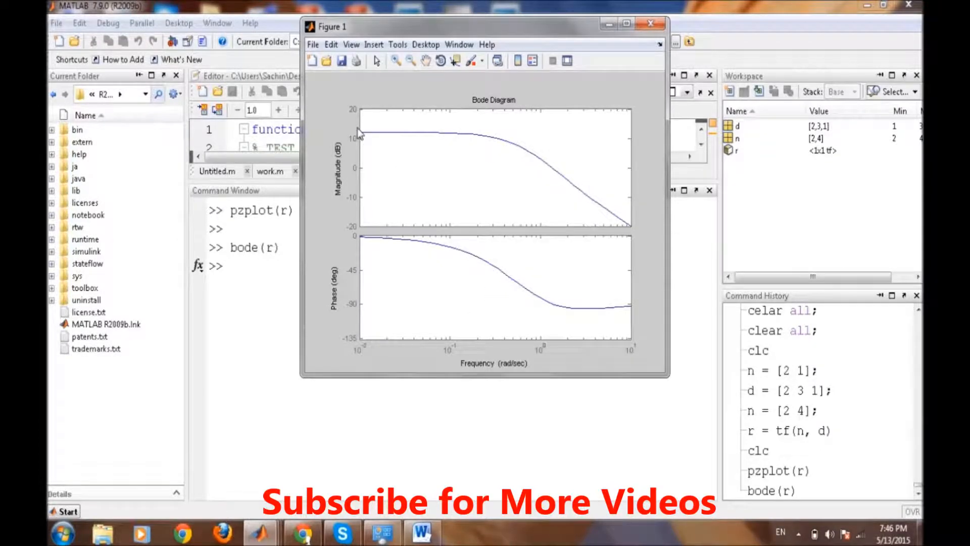
{"action": "mouse_move", "coordinate": [582, 208]}
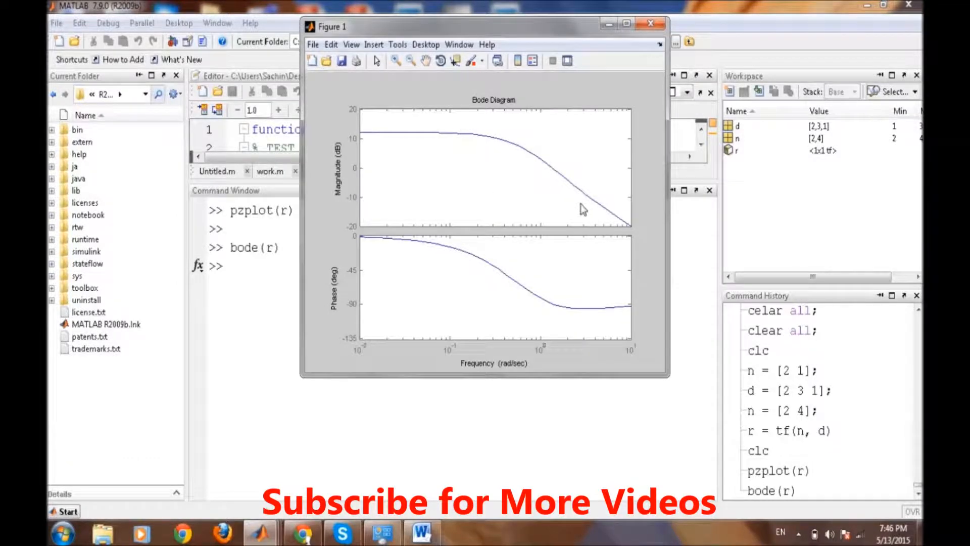
{"action": "mouse_move", "coordinate": [329, 321]}
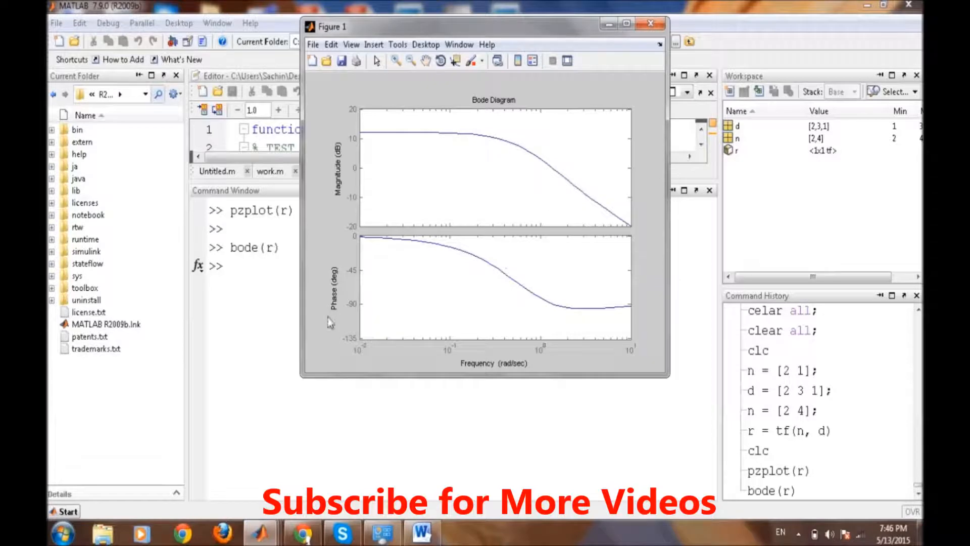
{"action": "mouse_move", "coordinate": [414, 300]}
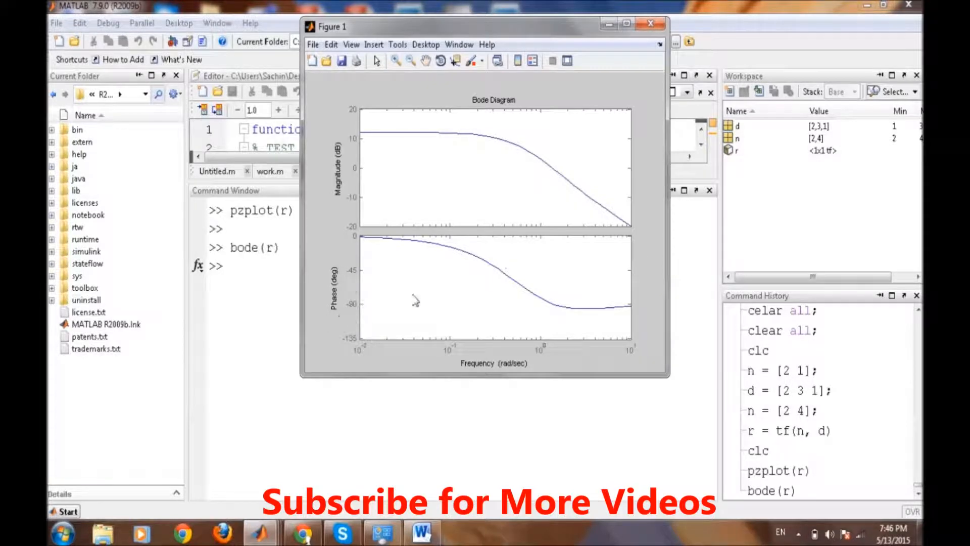
{"action": "mouse_move", "coordinate": [359, 131]}
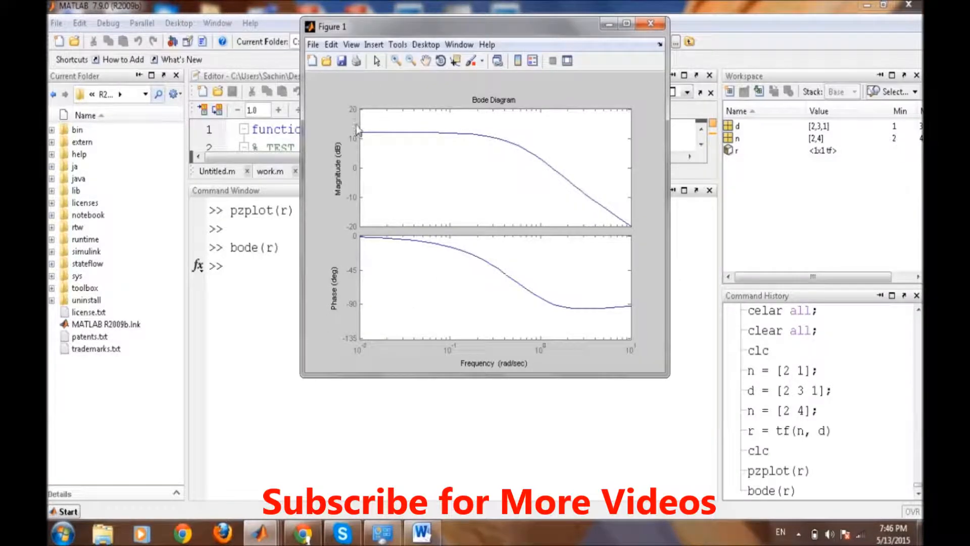
{"action": "mouse_move", "coordinate": [363, 137]}
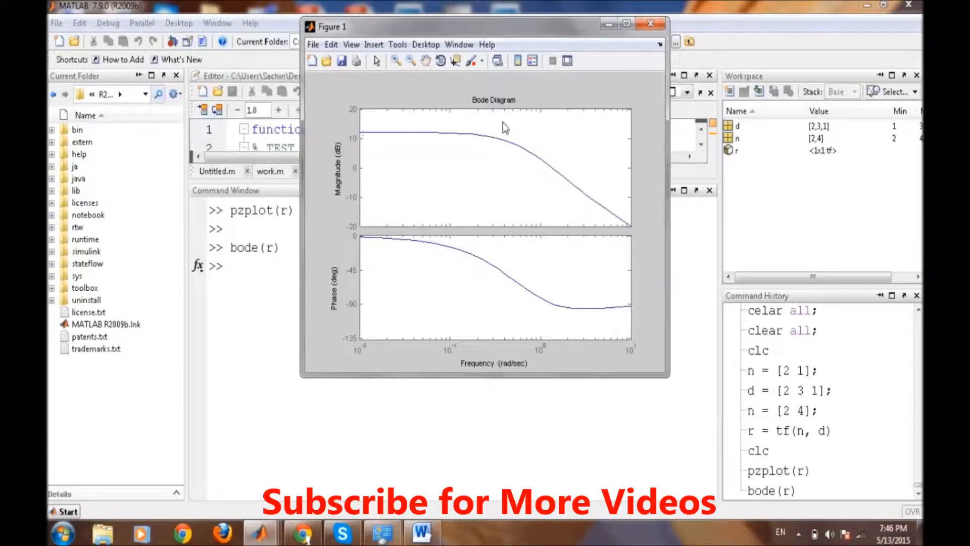
{"action": "mouse_move", "coordinate": [365, 241]}
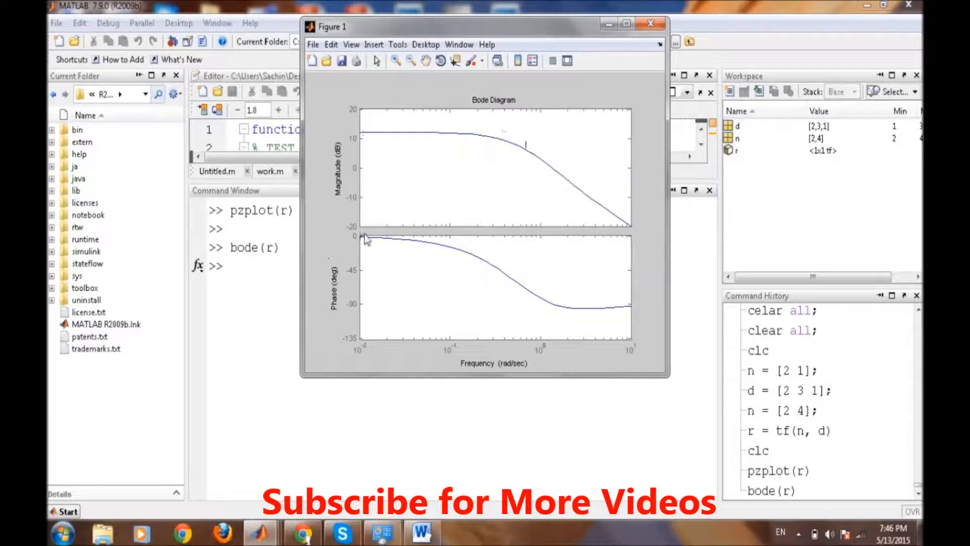
{"action": "mouse_move", "coordinate": [510, 290]}
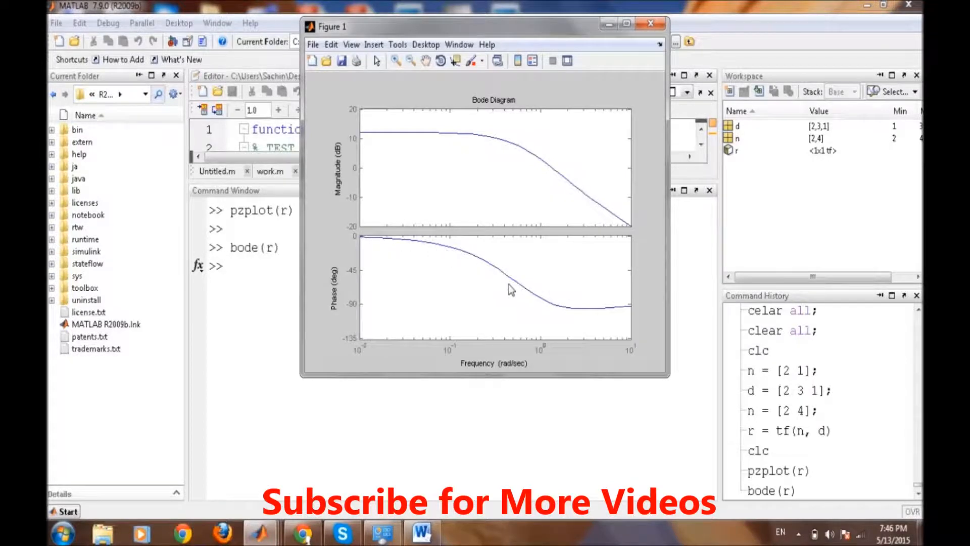
{"action": "mouse_move", "coordinate": [597, 299]}
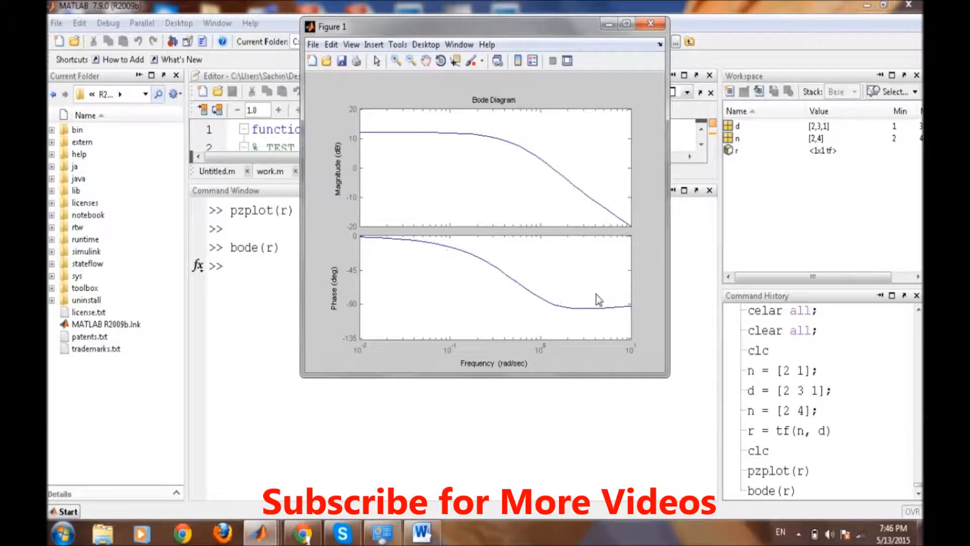
{"action": "mouse_move", "coordinate": [655, 415]}
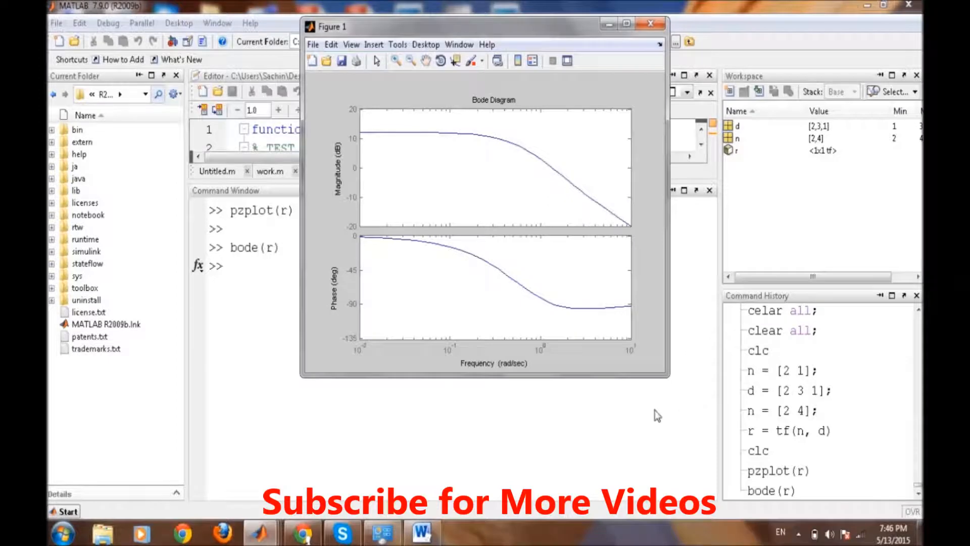
- Close the Bode figure, run nyquist(r) to view the Nyquist diagram, and return to the prompt
{"action": "left_click", "coordinate": [649, 24]}
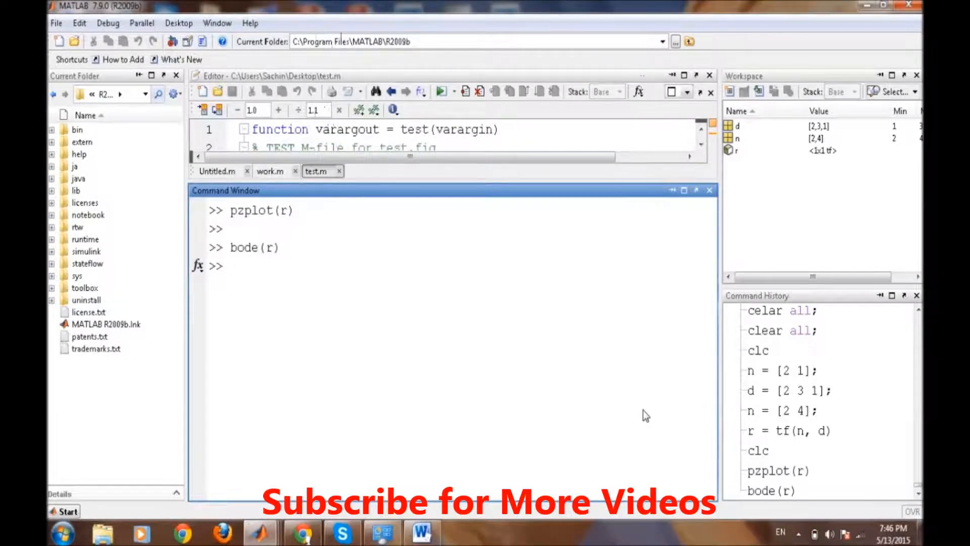
{"action": "type", "text": "n"}
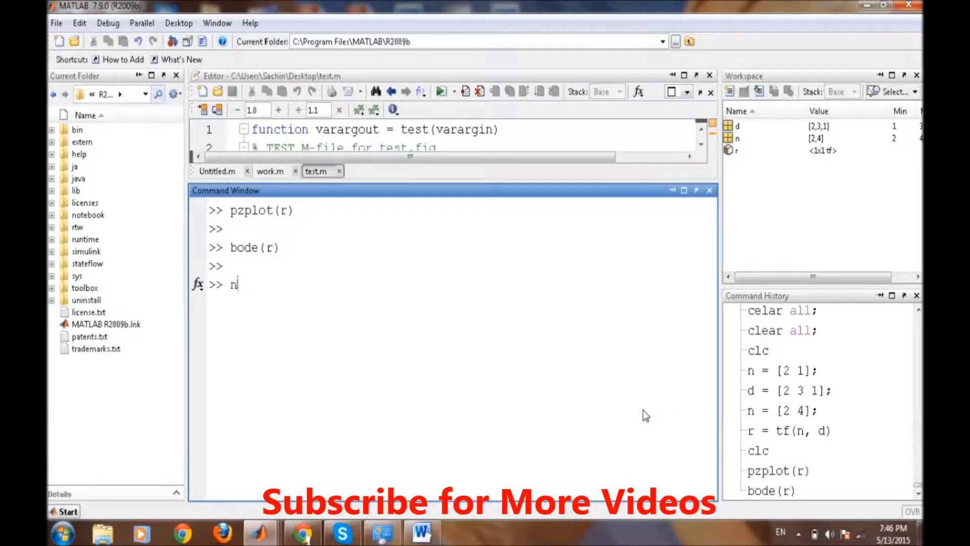
{"action": "type", "text": "yquist"}
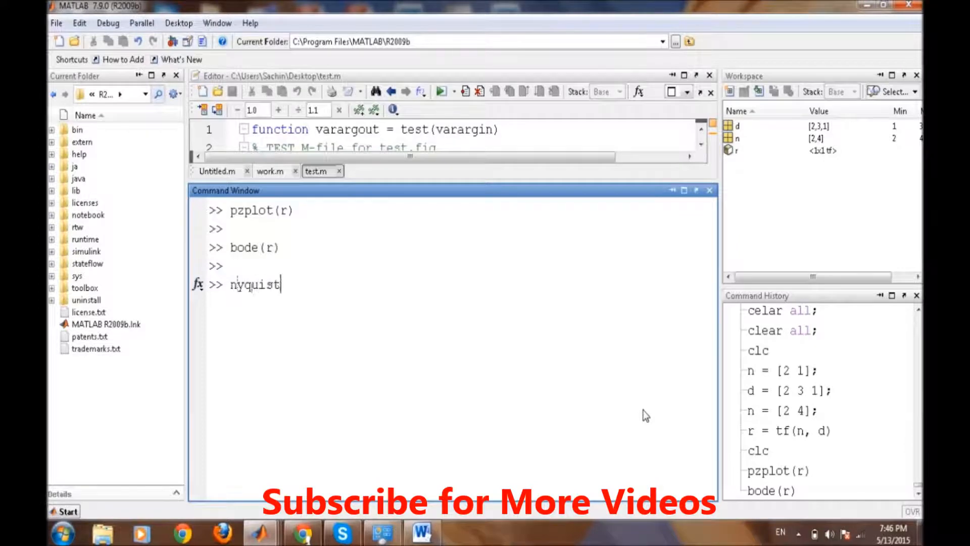
{"action": "key", "text": "Return"}
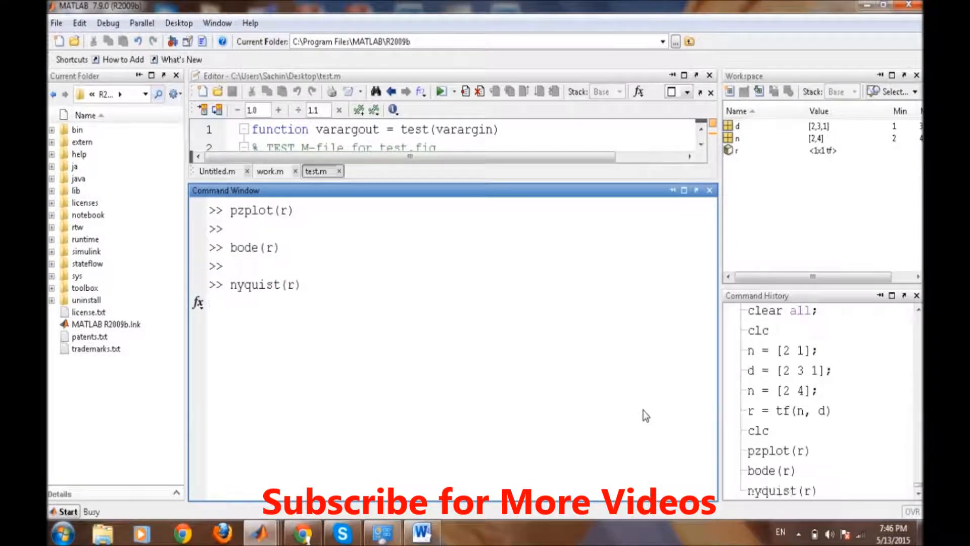
{"action": "key", "text": "Return"}
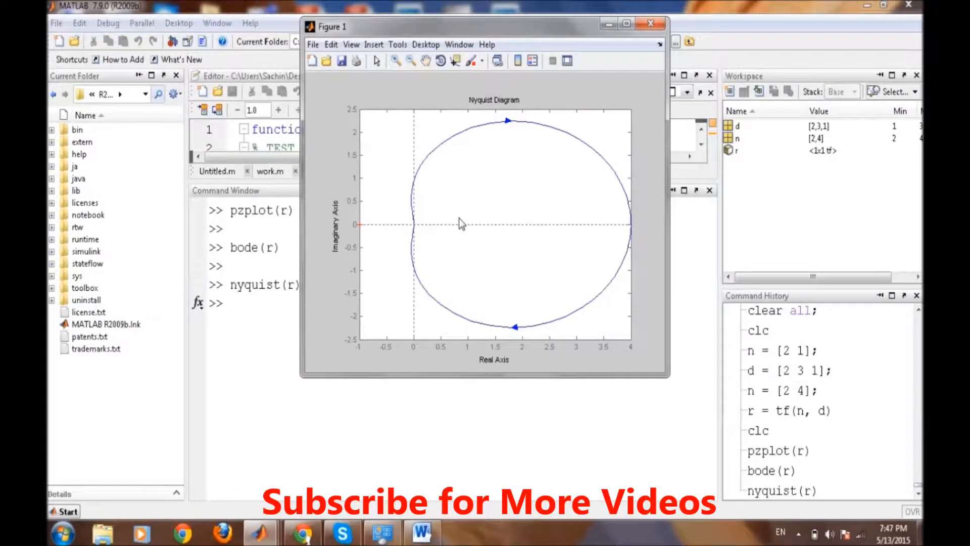
{"action": "mouse_move", "coordinate": [247, 353]}
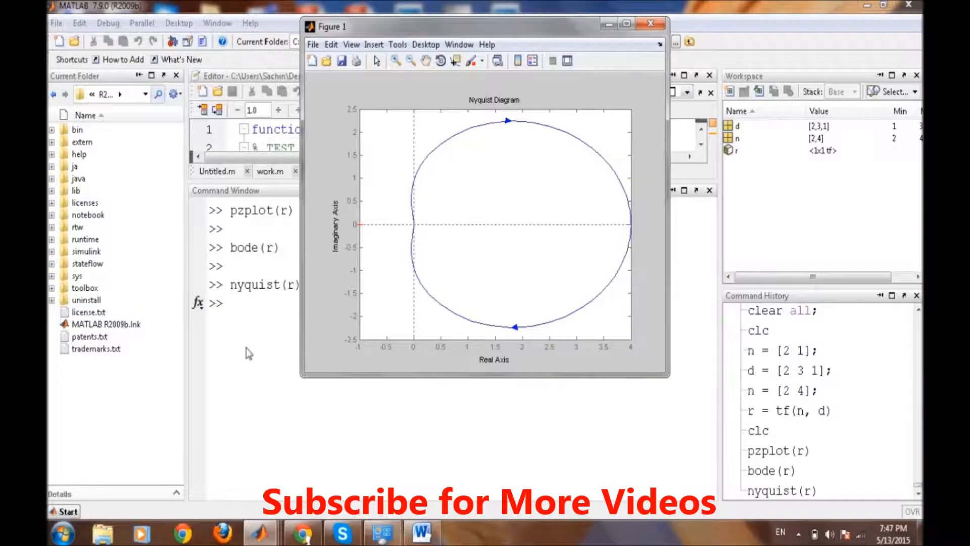
{"action": "left_click", "coordinate": [651, 24]}
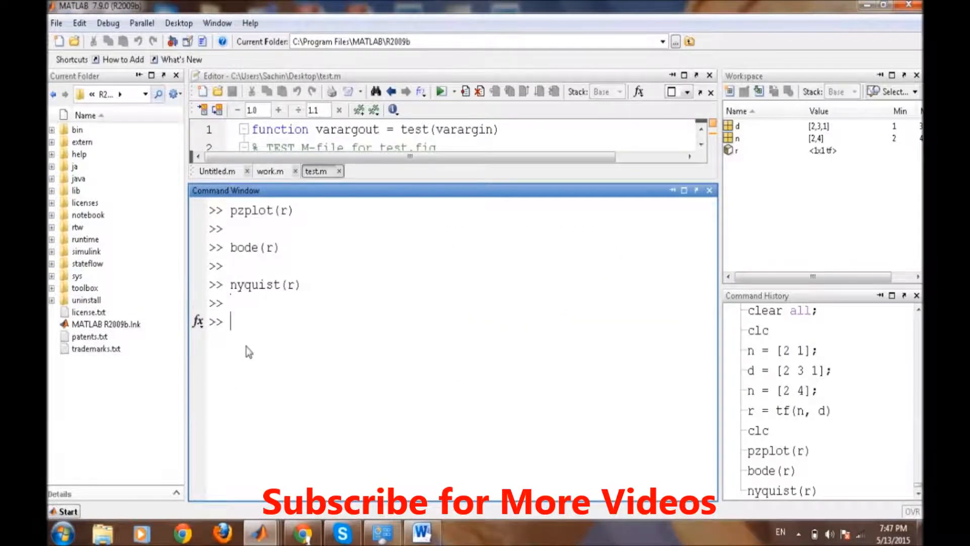
- Run rlocus(r) and bring the Root Locus figure to the front
{"action": "type", "text": "r"}
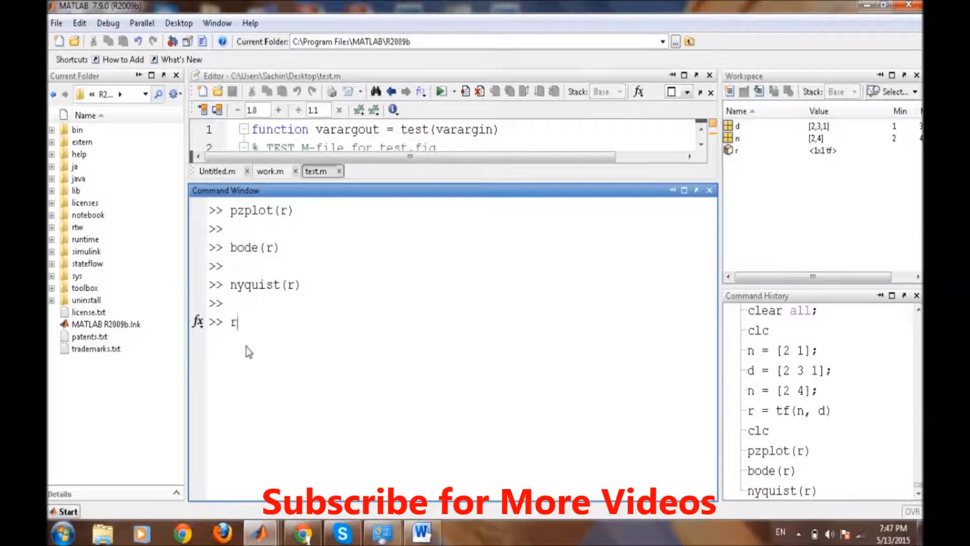
{"action": "type", "text": "locus(r"}
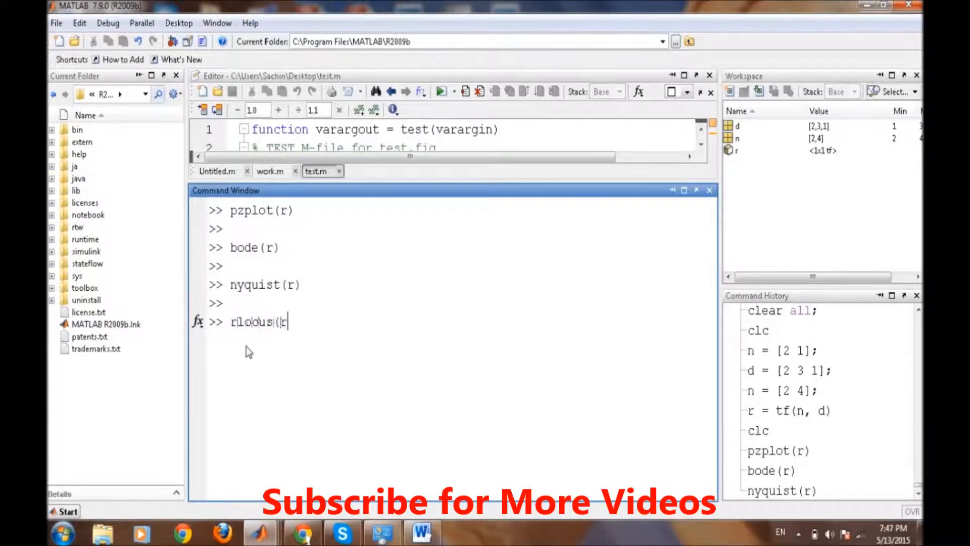
{"action": "type", "text": ")"}
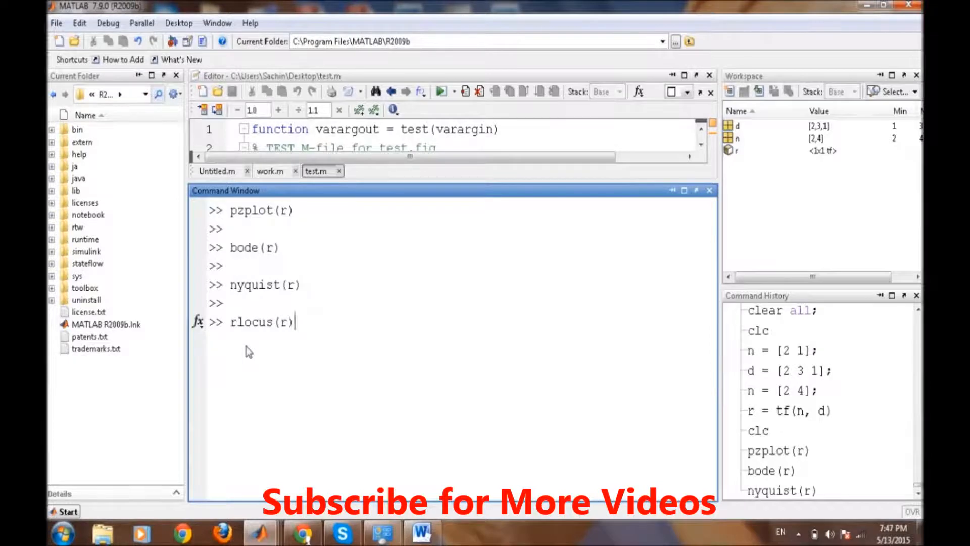
{"action": "key", "text": "Return"}
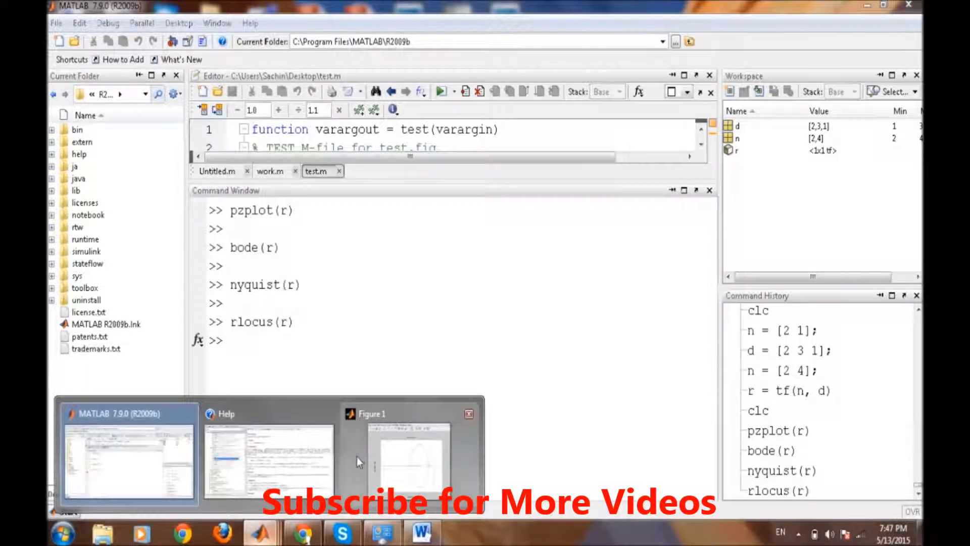
{"action": "left_click", "coordinate": [408, 457]}
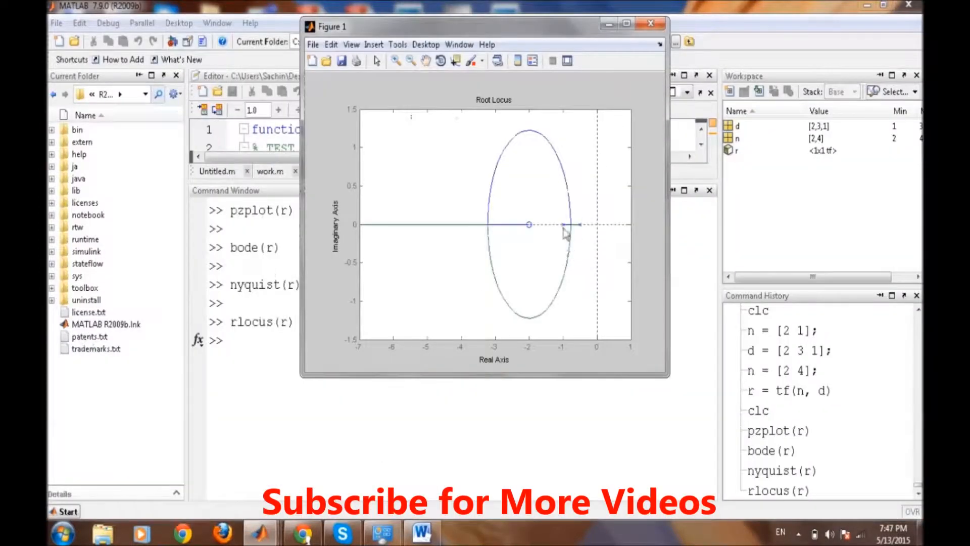
{"action": "mouse_move", "coordinate": [575, 222]}
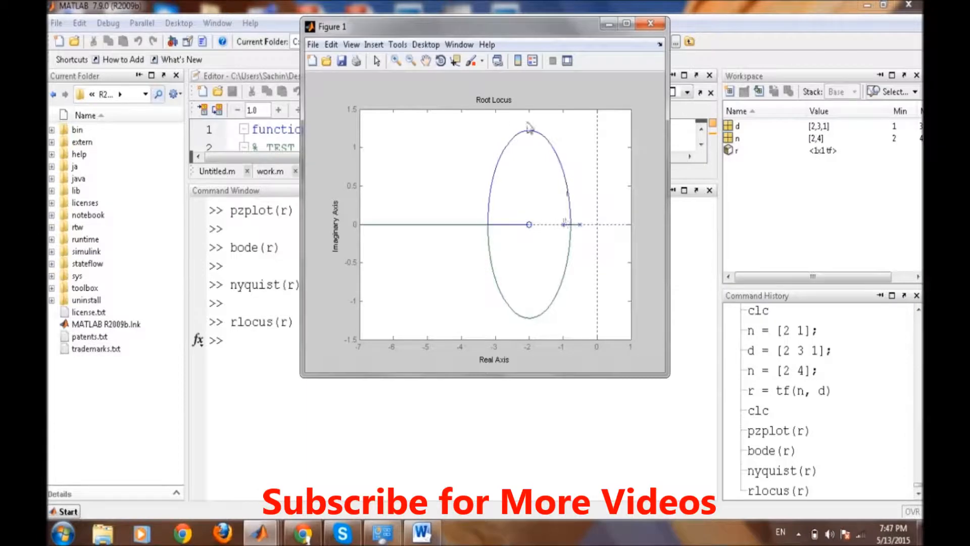
{"action": "mouse_move", "coordinate": [524, 222]}
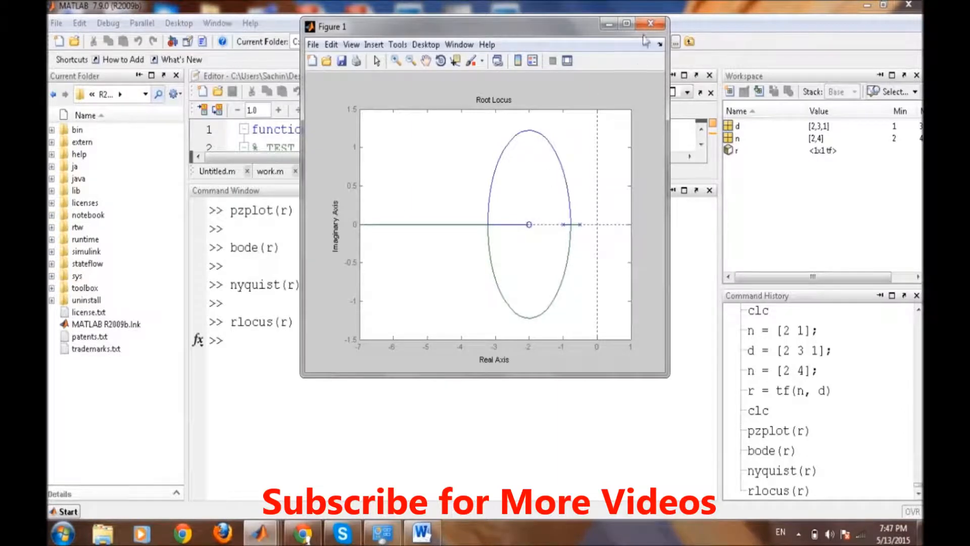
- Close the root locus figure and run pole(r), listing the poles -1 and -0.5
{"action": "left_click", "coordinate": [650, 23]}
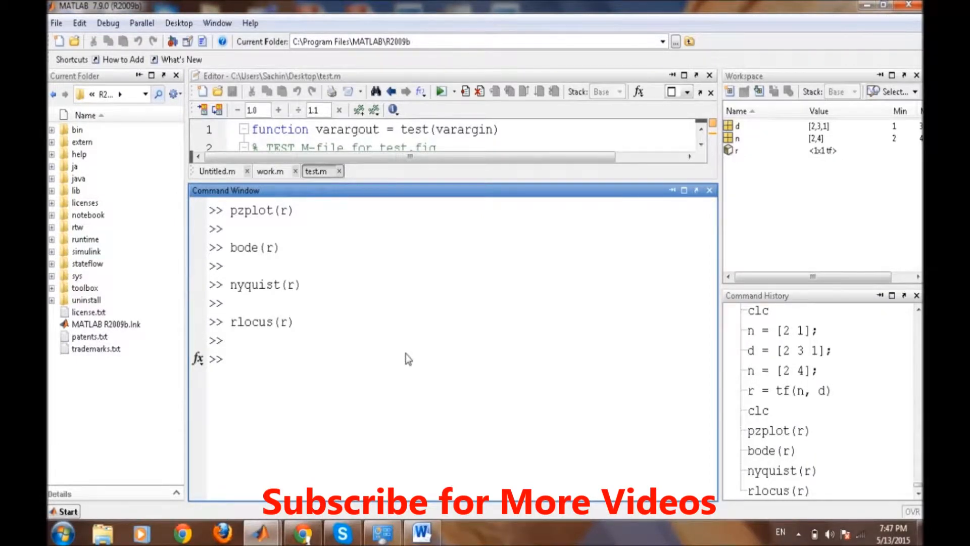
{"action": "type", "text": "plot"}
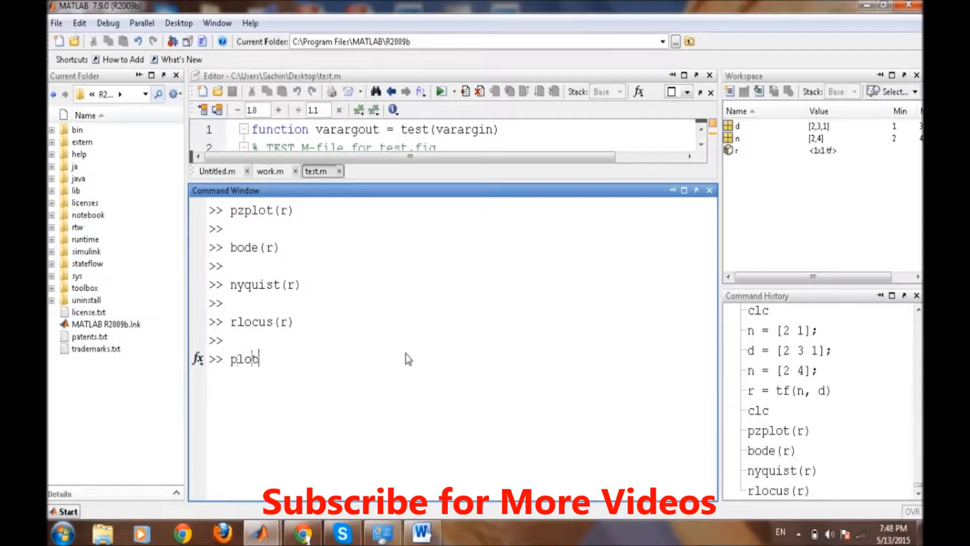
{"action": "key", "text": "BackSpace"}
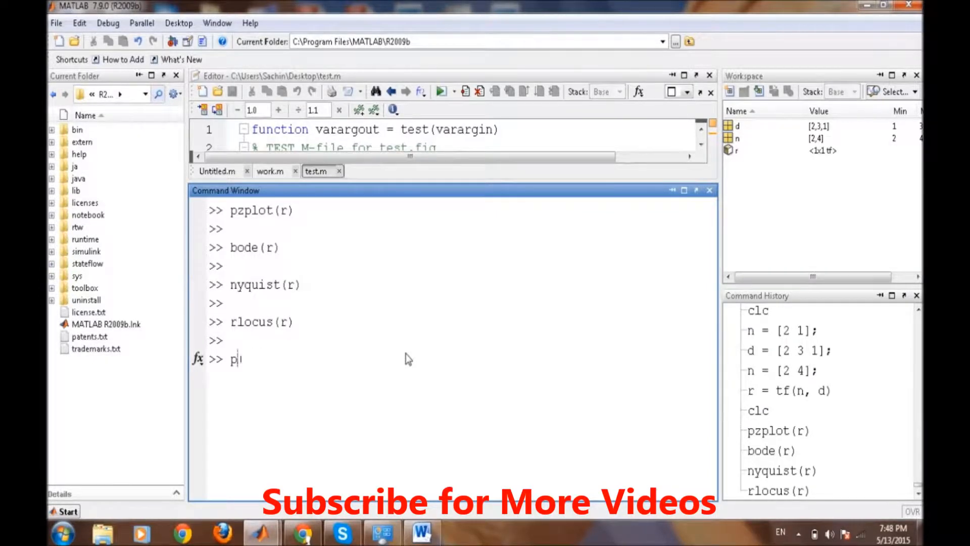
{"action": "type", "text": "ole("}
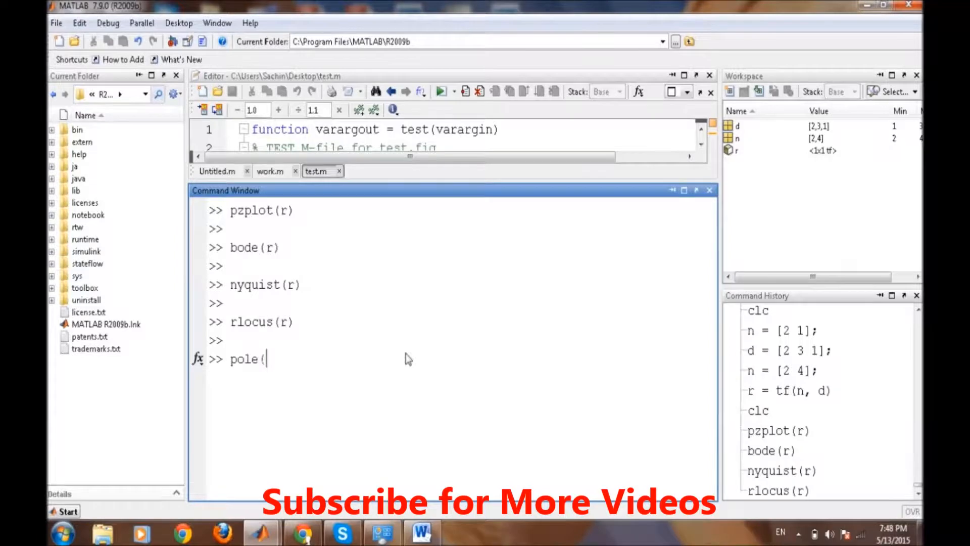
{"action": "type", "text": "r"}
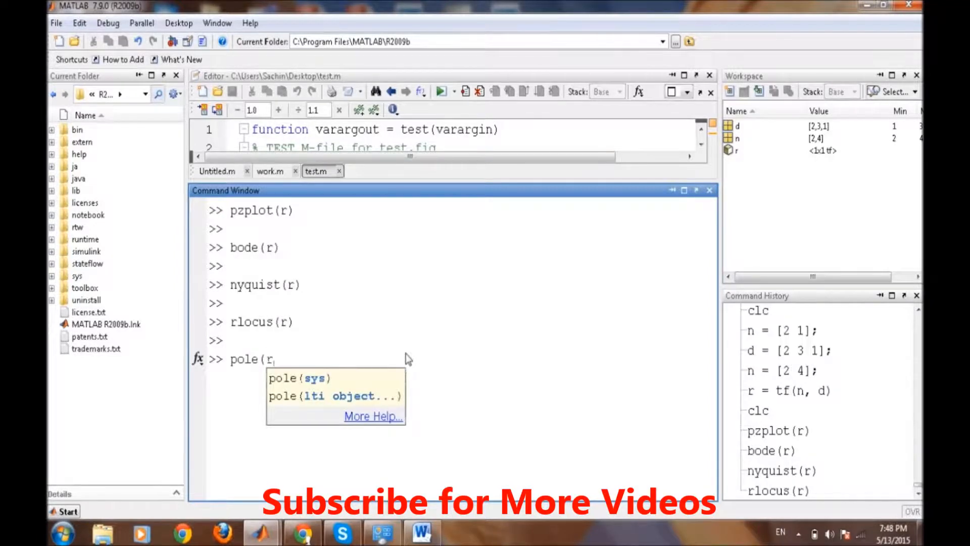
{"action": "key", "text": "Return"}
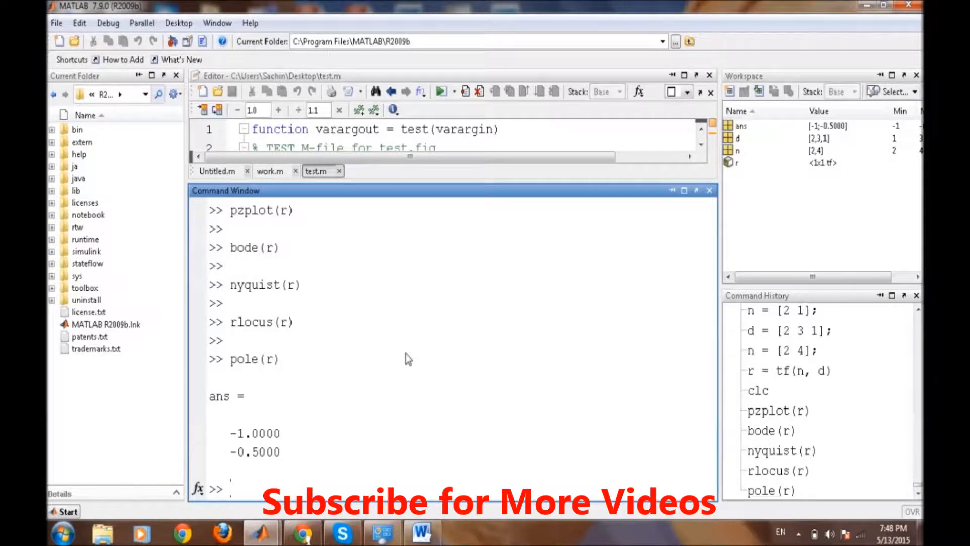
- Clear the screen and run zero(r), which returns the zero -2
{"action": "type", "text": "clc"}
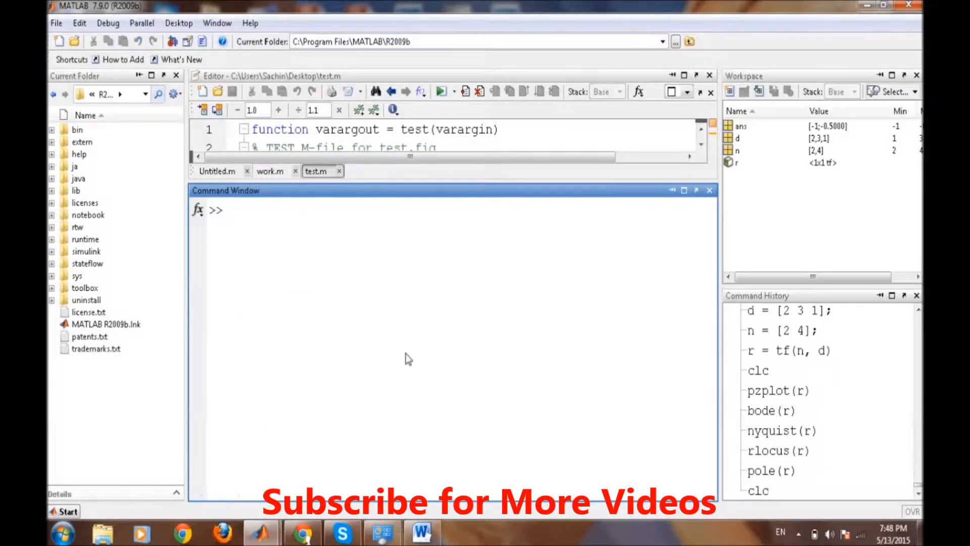
{"action": "type", "text": "zers"}
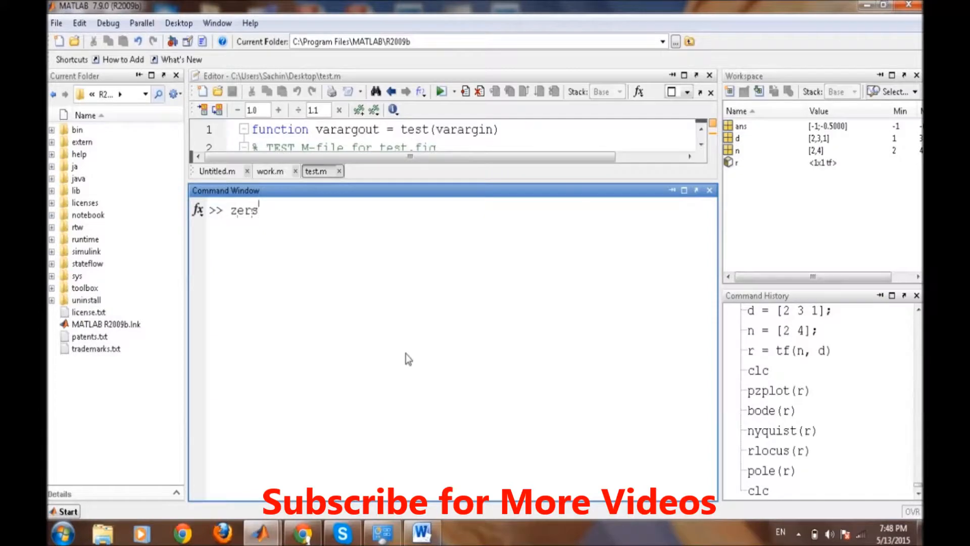
{"action": "key", "text": "Backspace"}
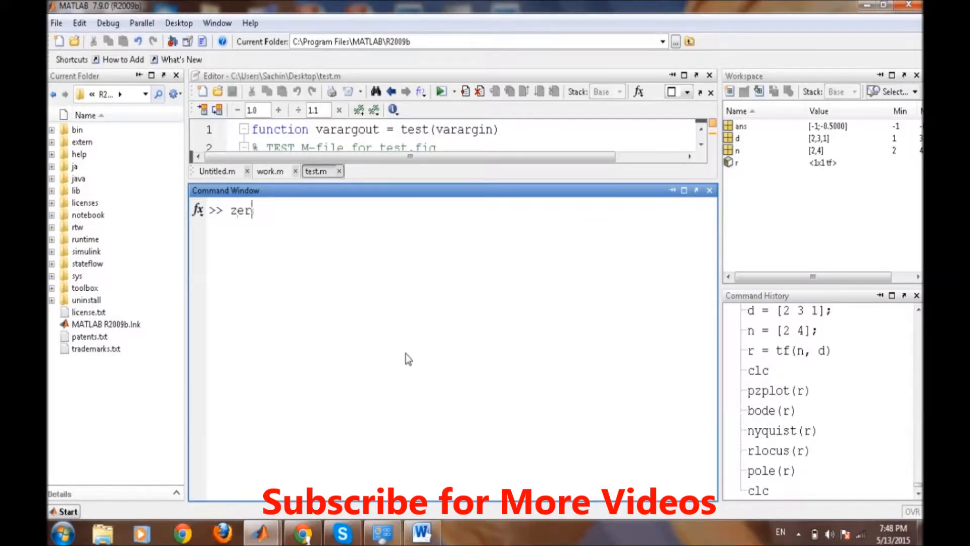
{"action": "key", "text": "Return"}
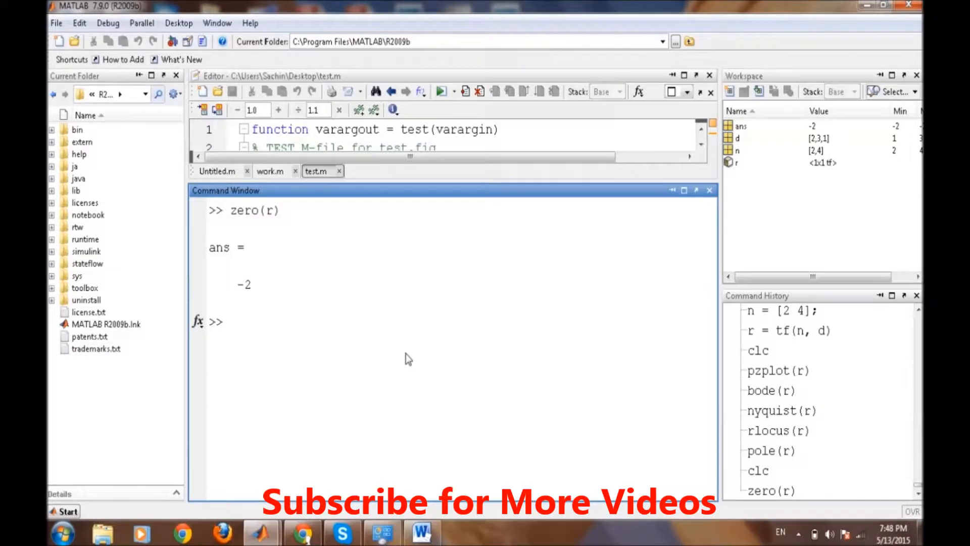
- Run step(r) to plot the step response curve settling near 4
{"action": "type", "text": "step"}
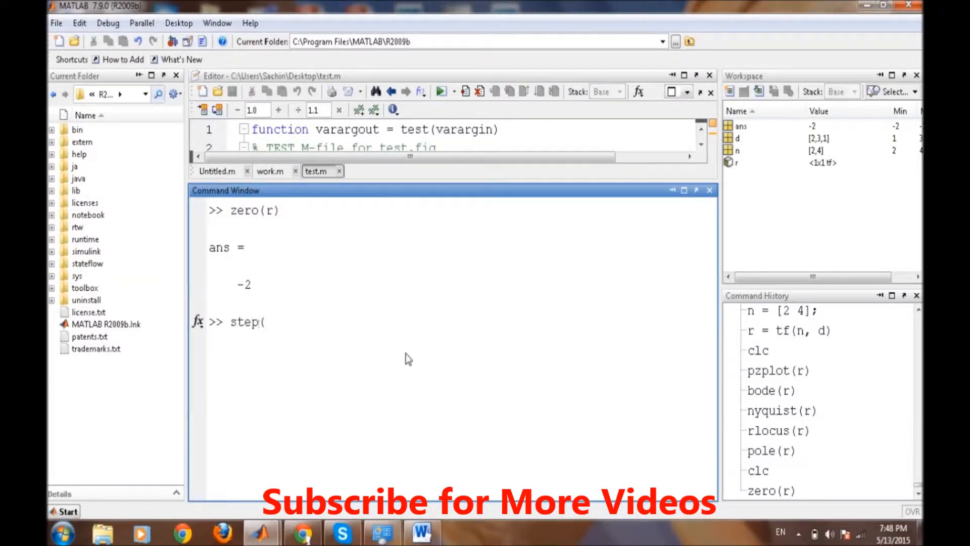
{"action": "type", "text": "("}
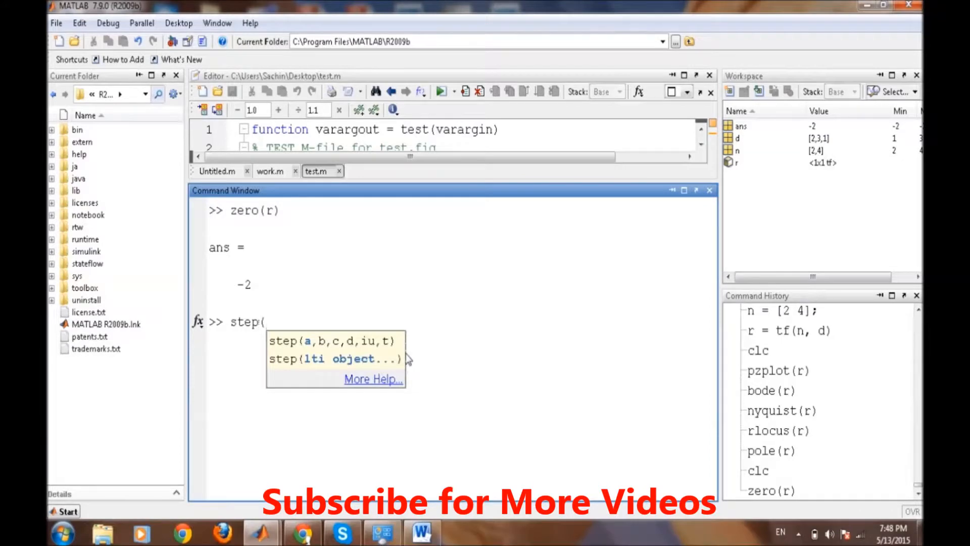
{"action": "type", "text": "r)"}
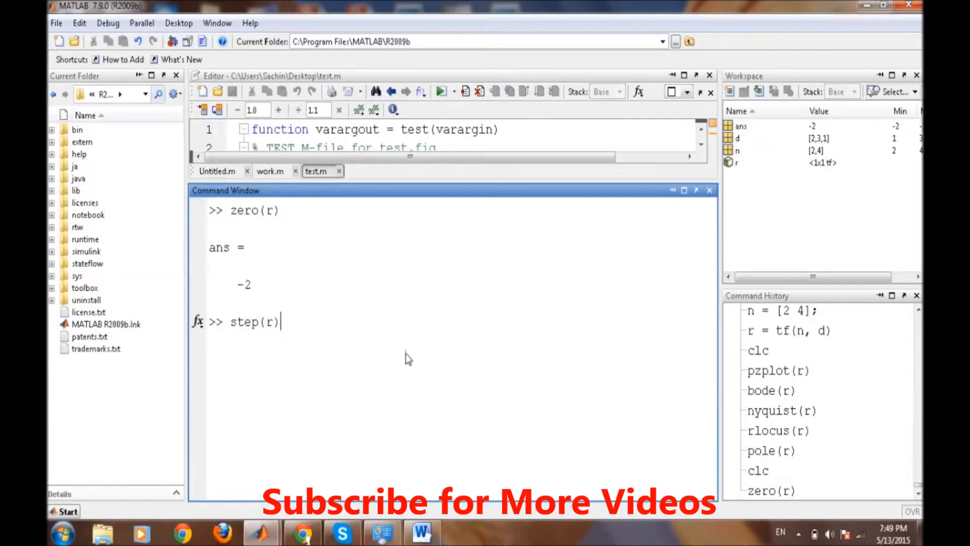
{"action": "key", "text": "Return"}
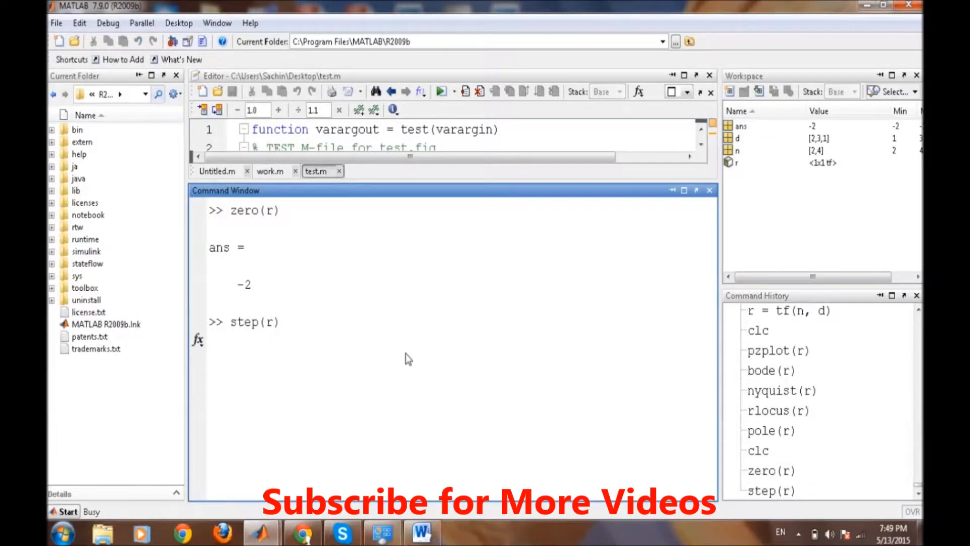
{"action": "key", "text": "Return"}
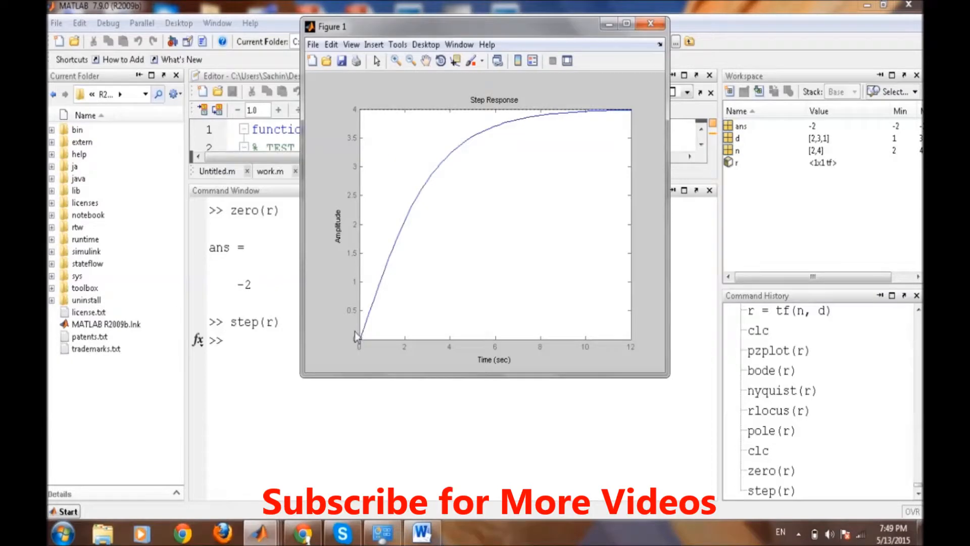
{"action": "mouse_move", "coordinate": [528, 108]}
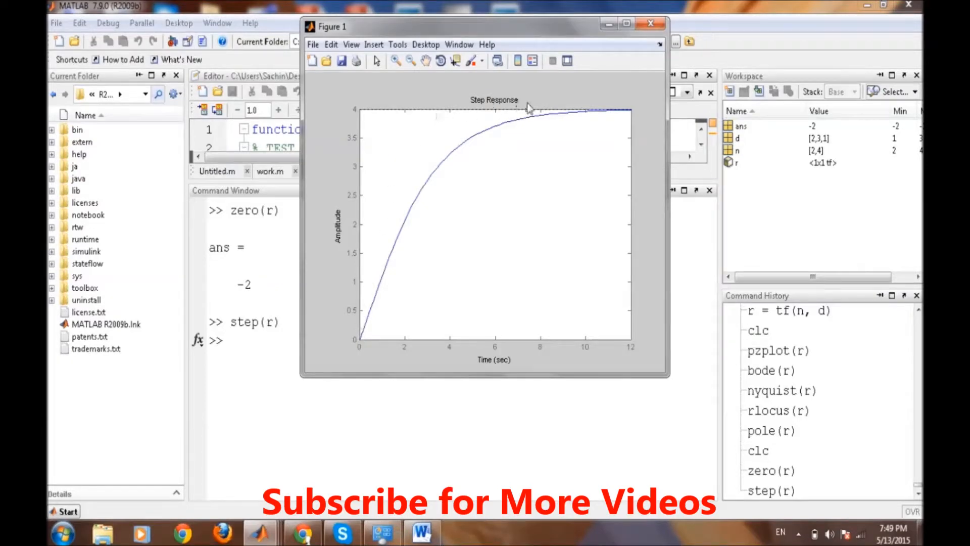
{"action": "mouse_move", "coordinate": [382, 309]}
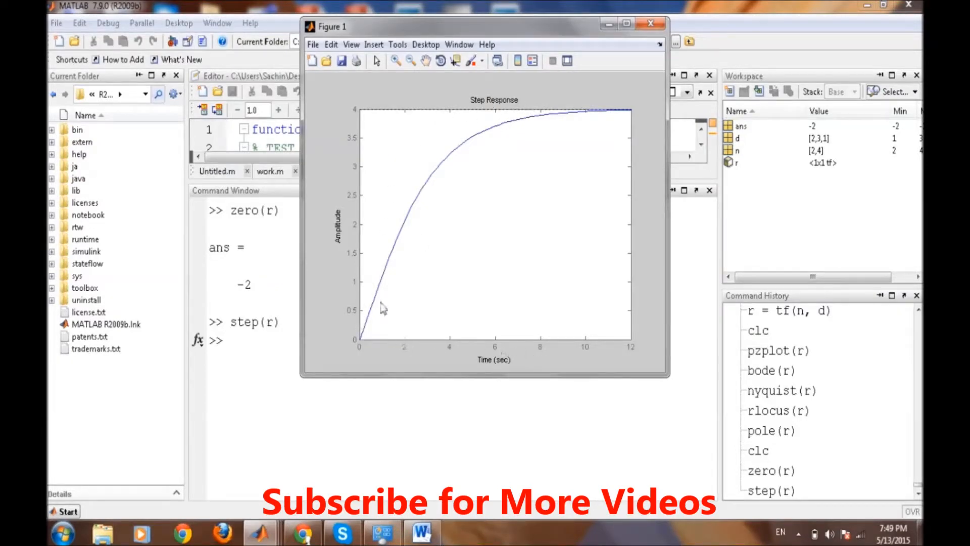
{"action": "mouse_move", "coordinate": [354, 113]}
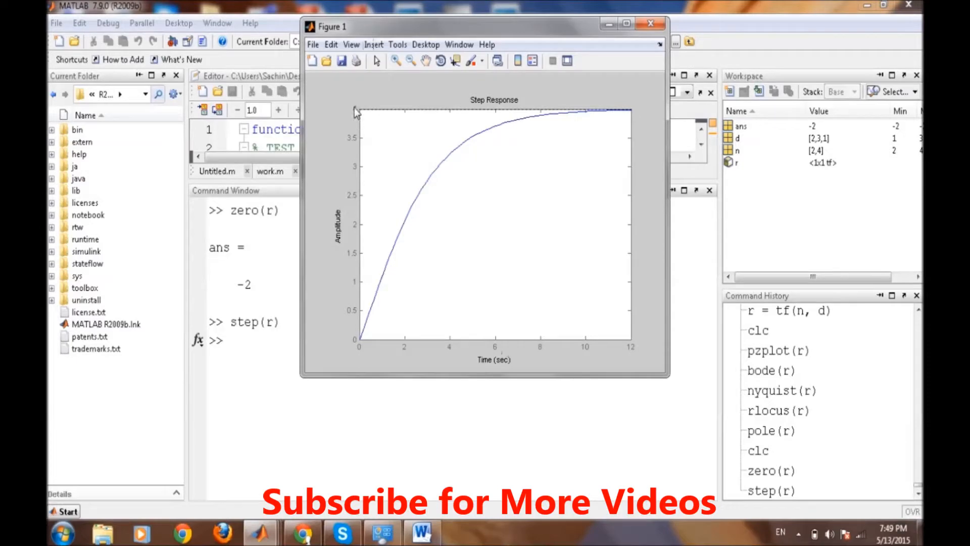
{"action": "mouse_move", "coordinate": [544, 225]}
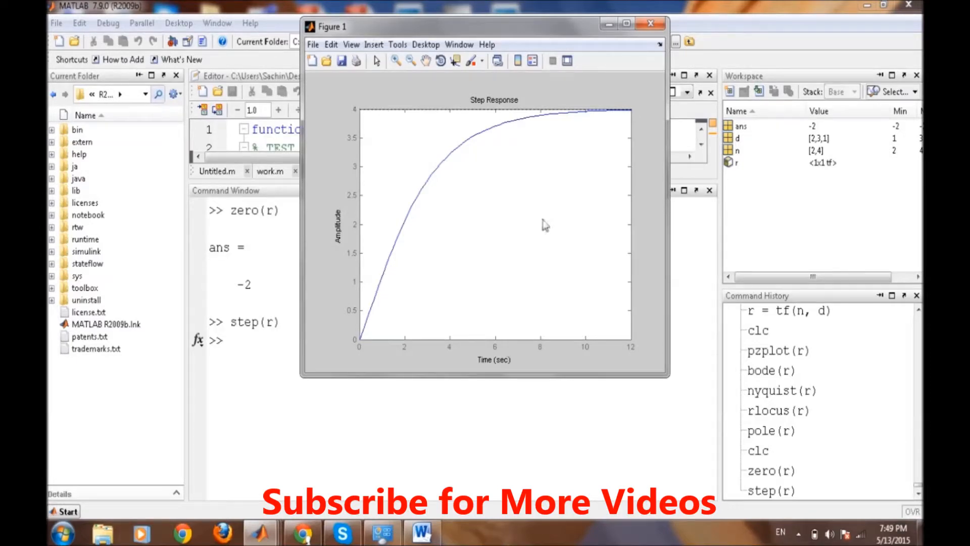
{"action": "mouse_move", "coordinate": [589, 261]}
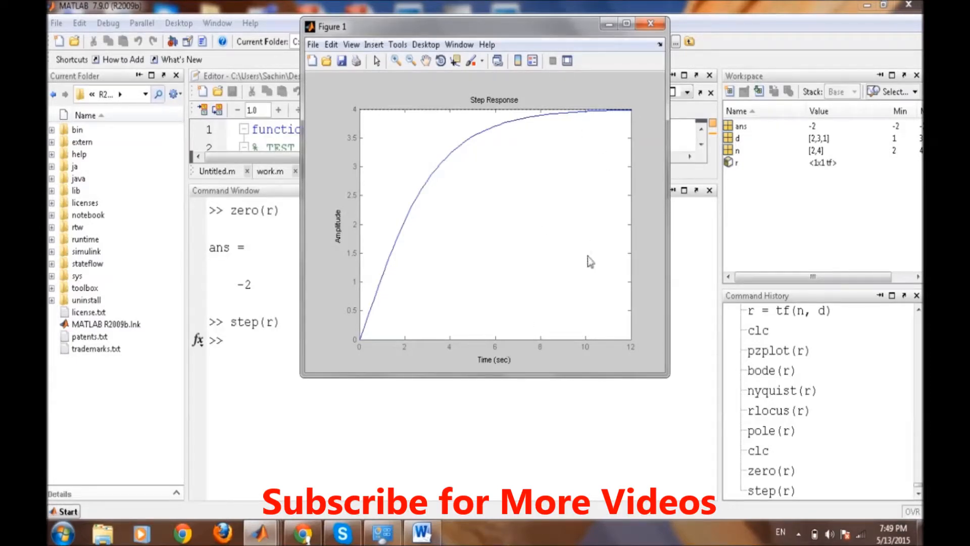
{"action": "mouse_move", "coordinate": [580, 327]}
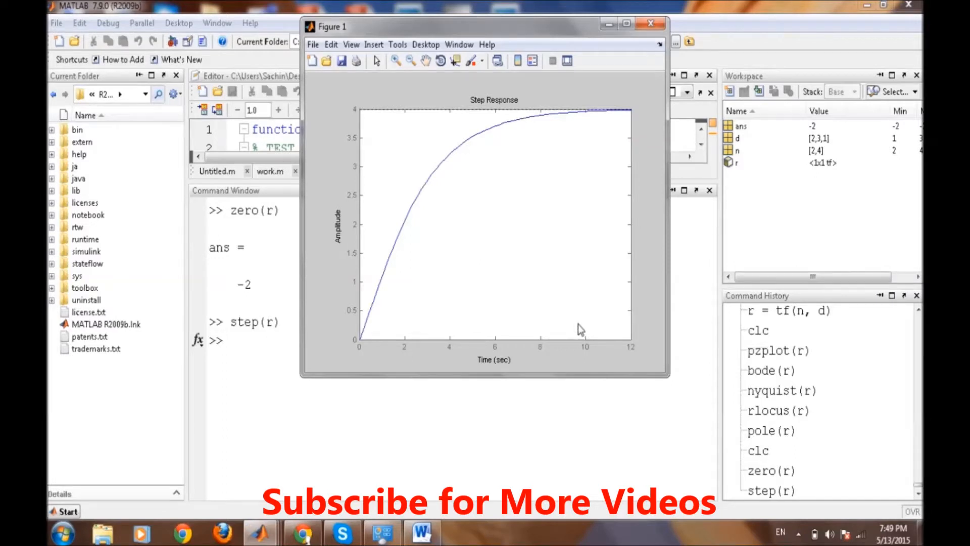
{"action": "mouse_move", "coordinate": [582, 347]}
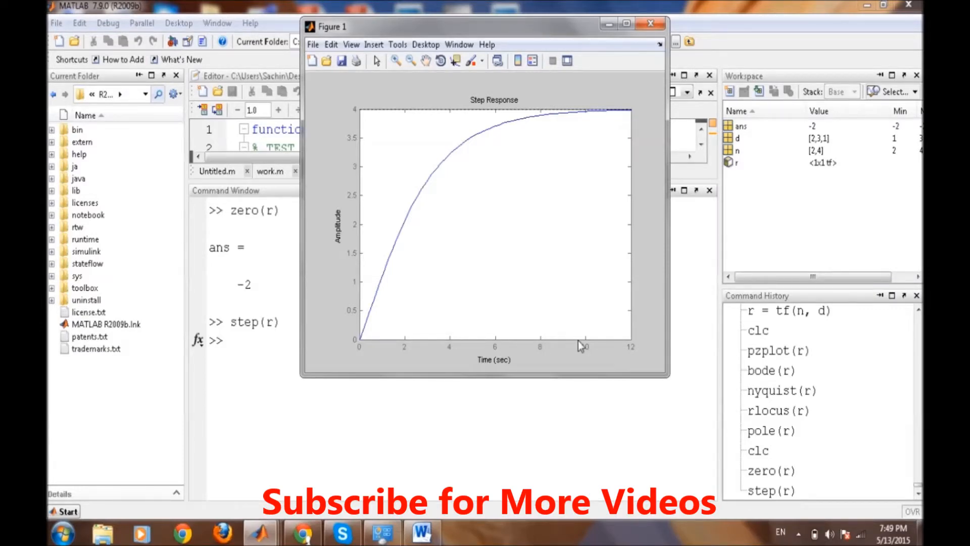
{"action": "mouse_move", "coordinate": [641, 21]}
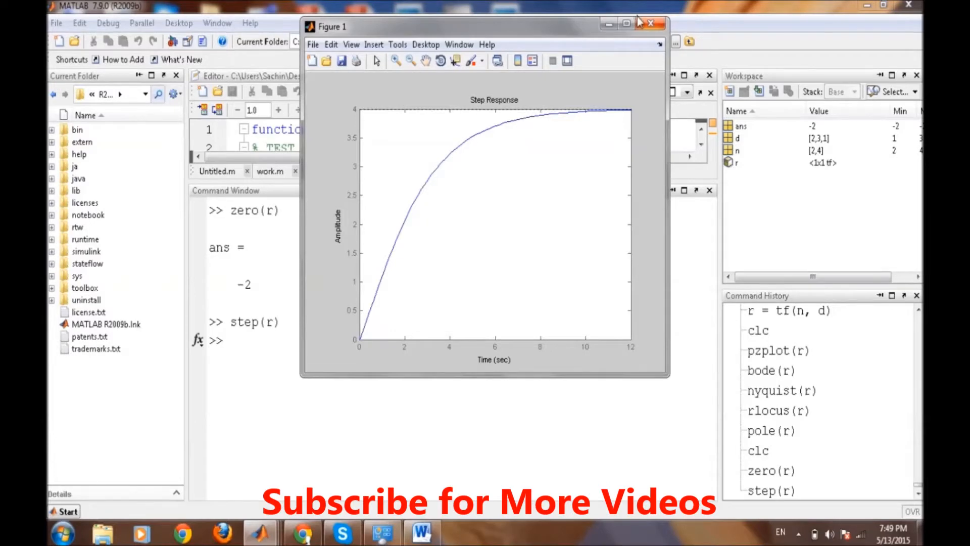
- Close the Step Response figure and dismiss the Windows colour-scheme prompt
{"action": "left_click", "coordinate": [649, 23]}
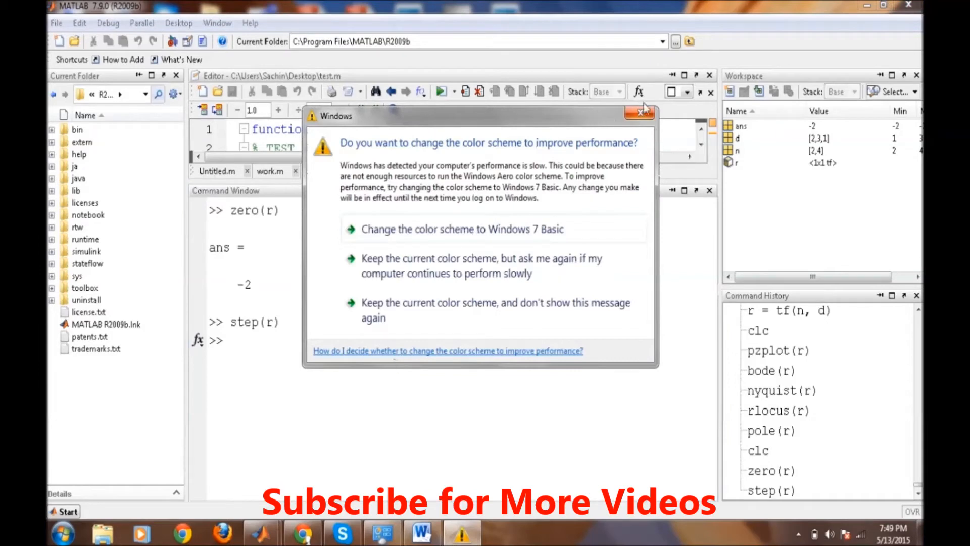
{"action": "left_click", "coordinate": [643, 112]}
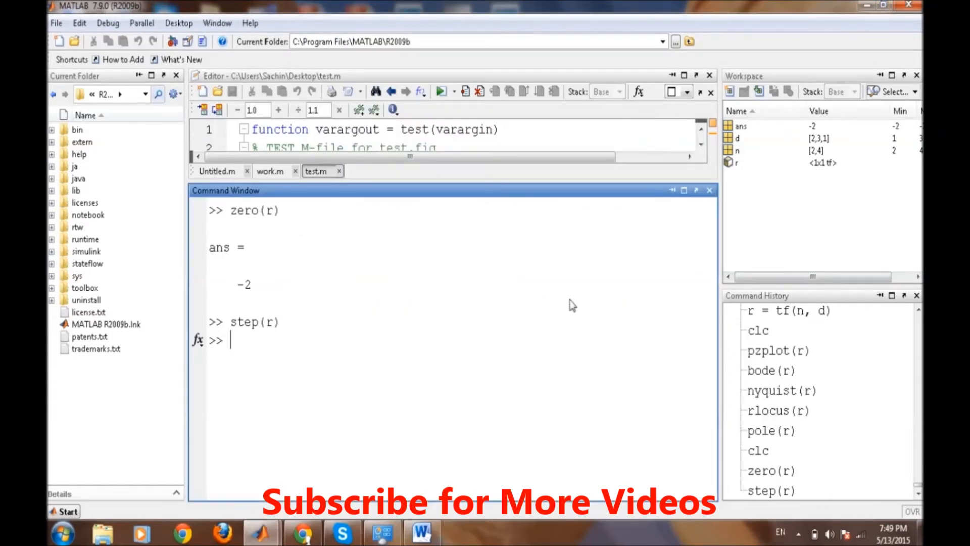